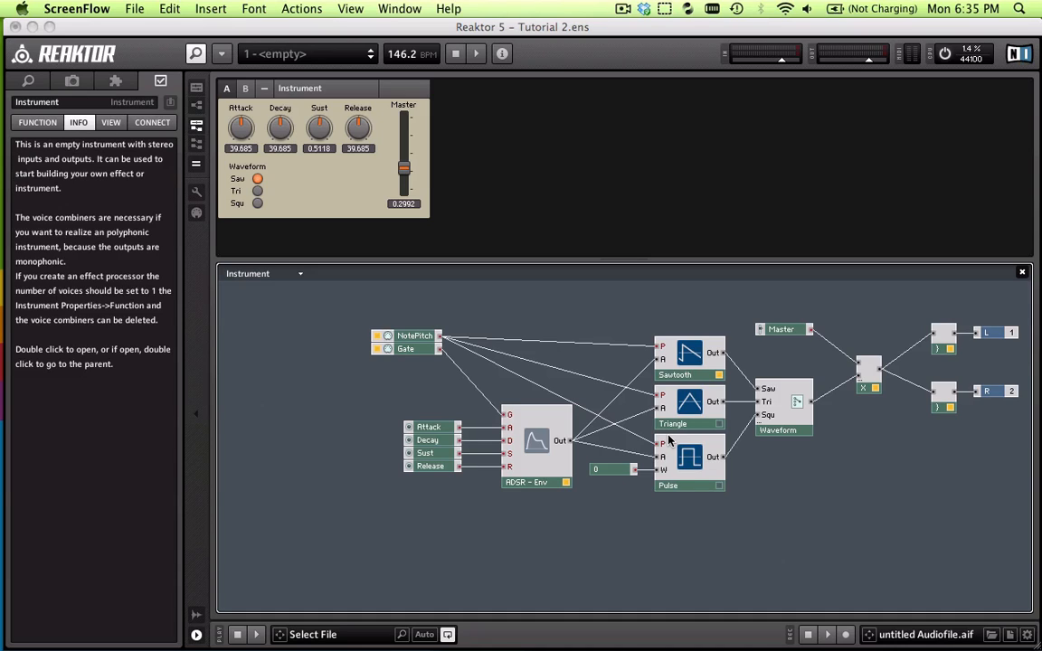
mouse_move(437, 342)
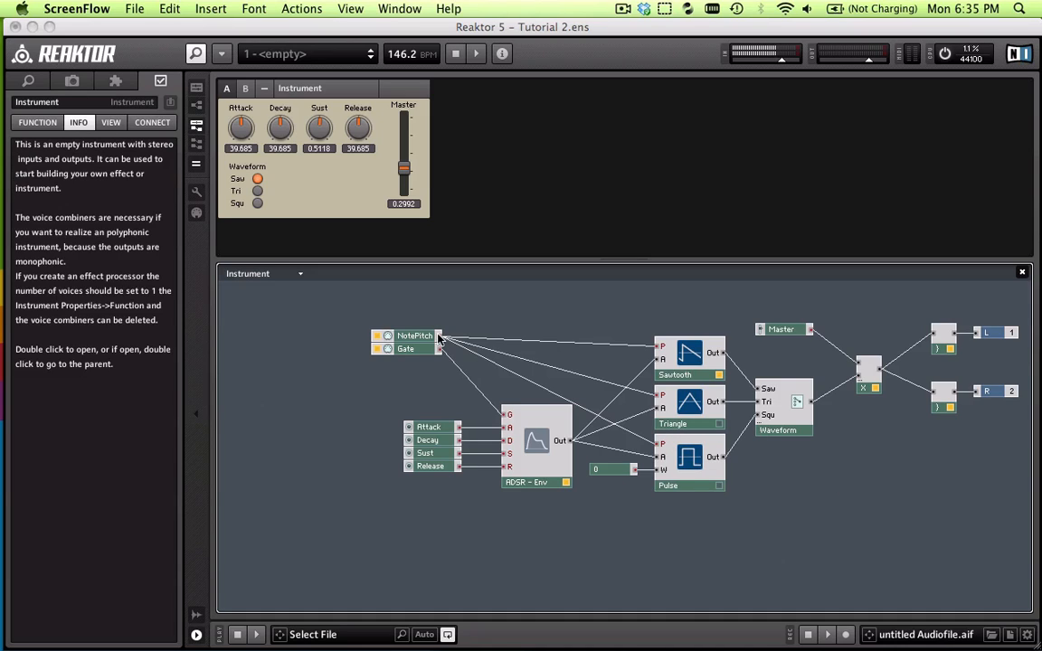
mouse_move(402, 308)
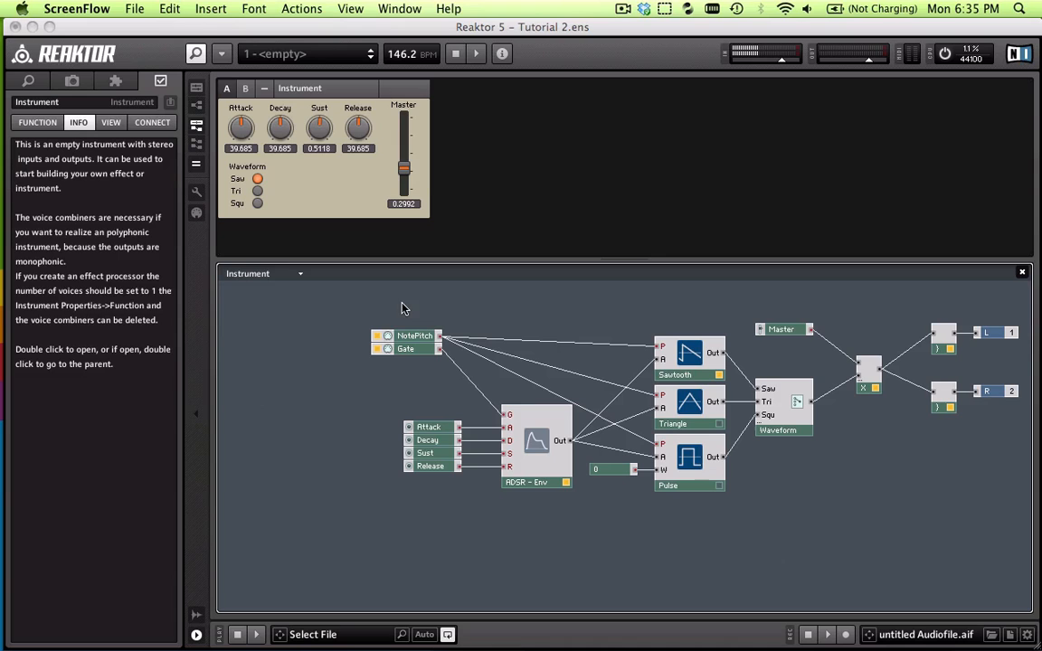
mouse_move(669, 344)
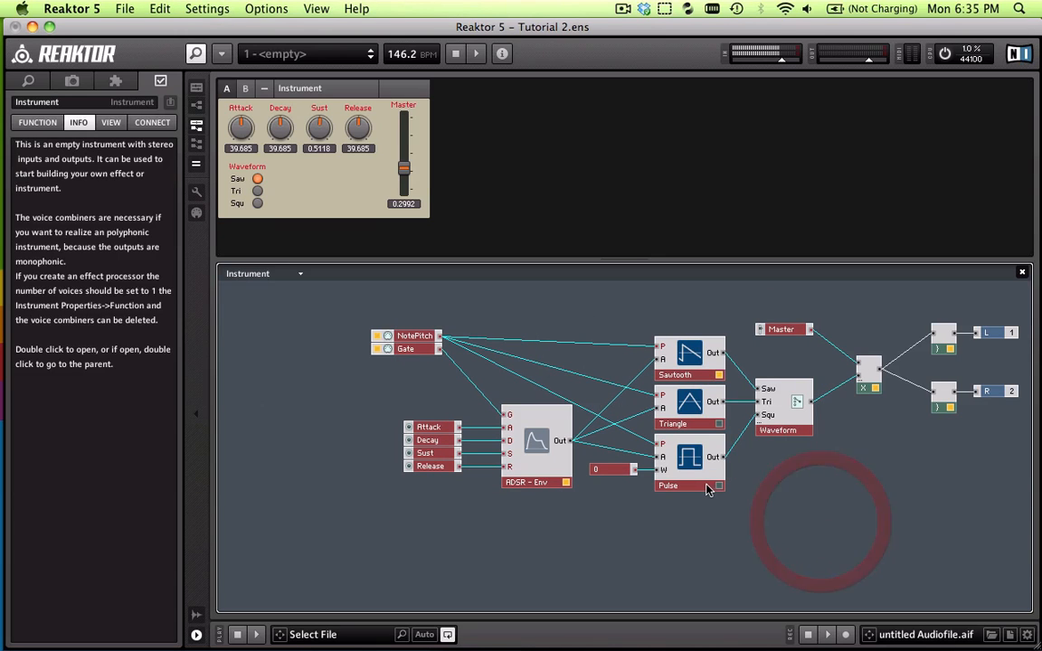
Move the selected instrument modules further left in the structure view
click(688, 485)
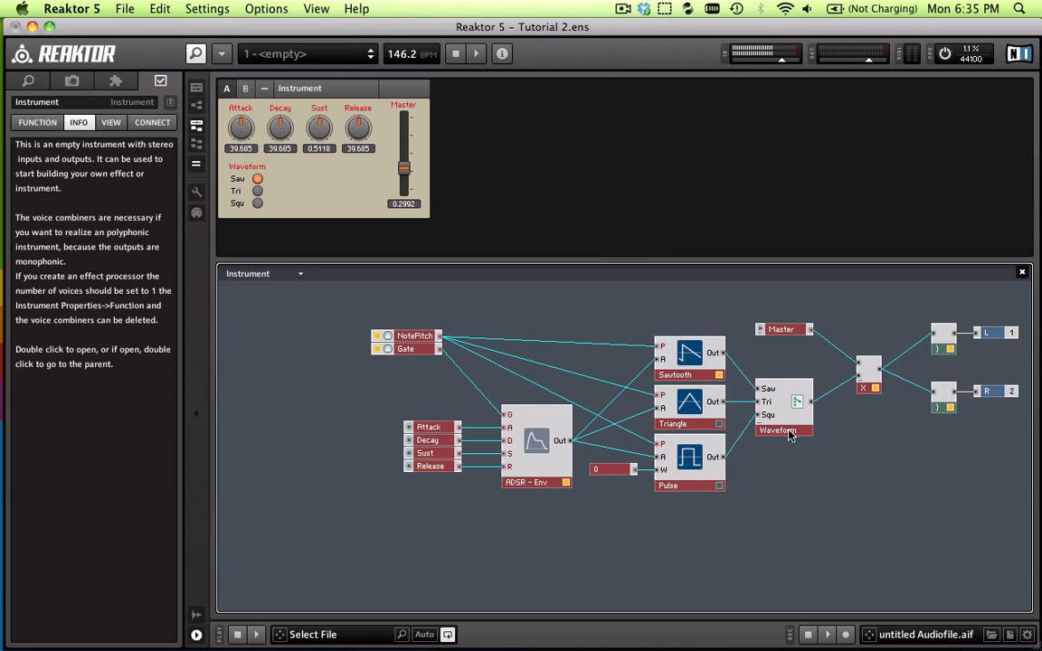
click(786, 431)
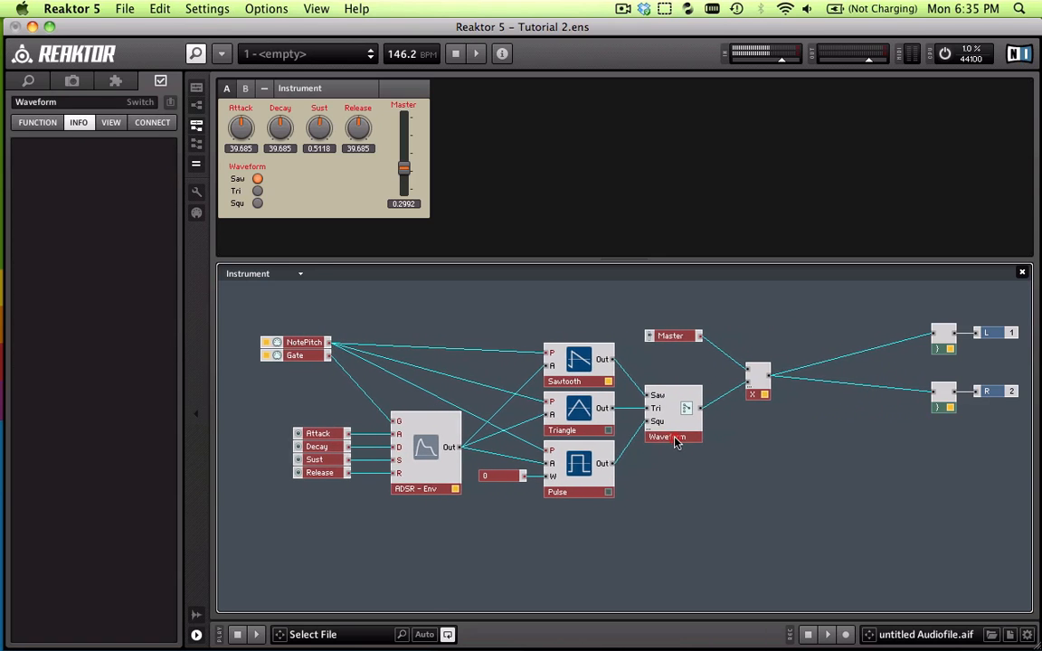
click(642, 434)
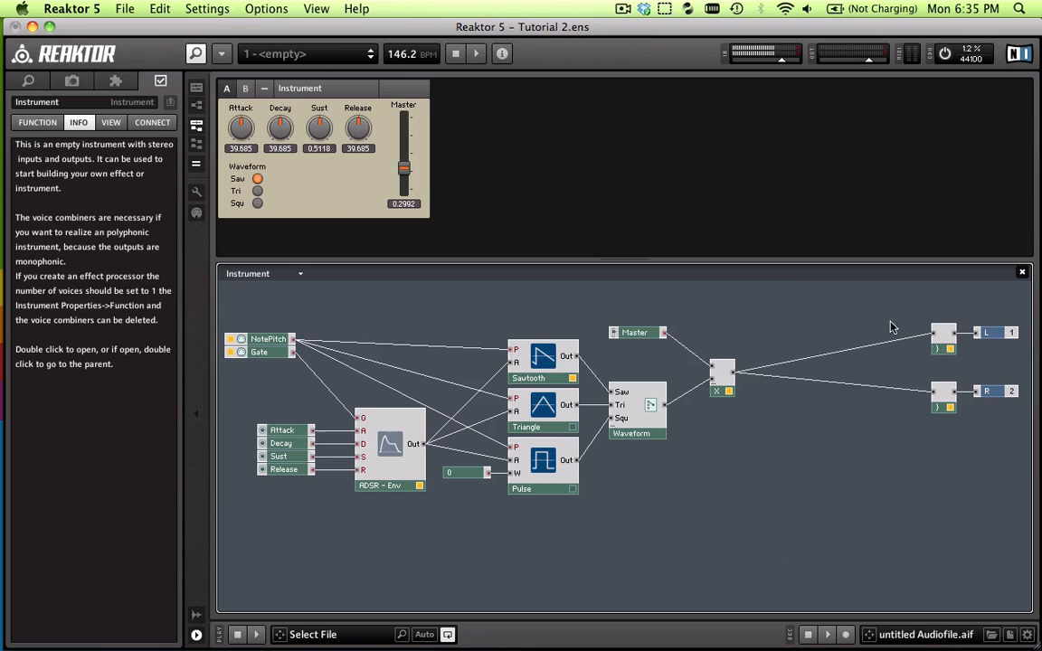
mouse_move(830, 390)
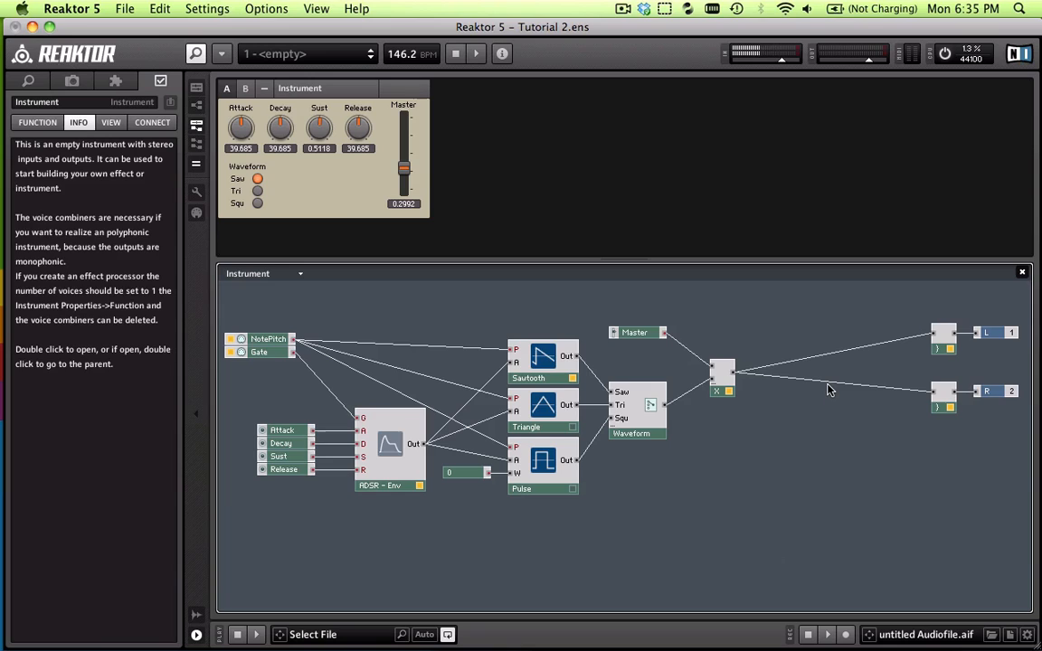
mouse_move(793, 366)
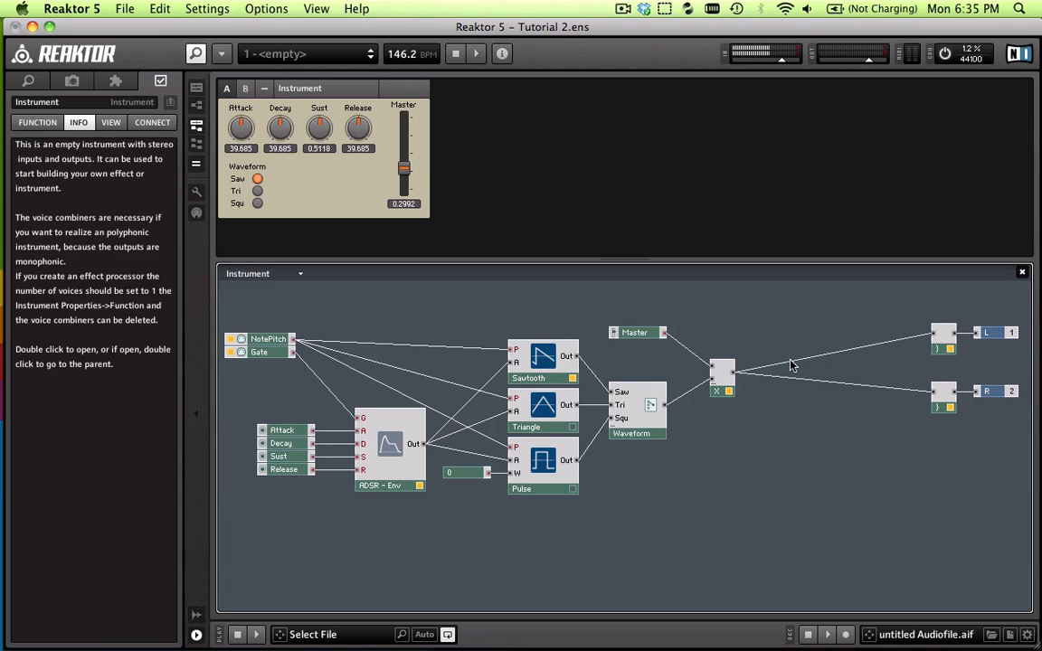
mouse_move(831, 387)
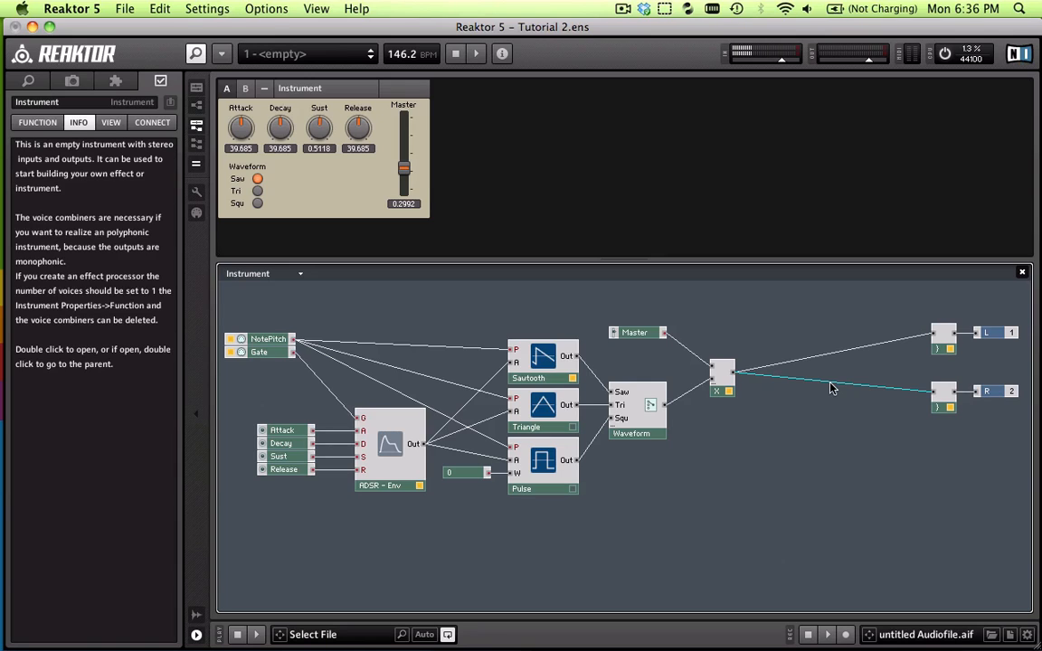
mouse_move(811, 362)
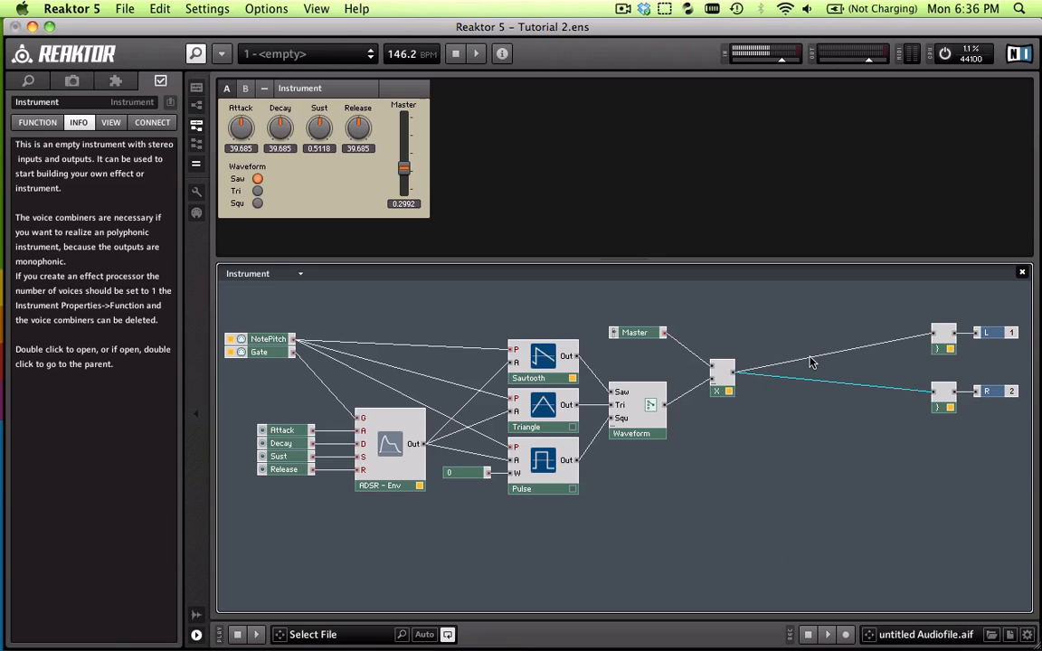
Insert a Multi/LP 4-Pole filter from Built-In Module > Filter near the outputs
right_click(769, 432)
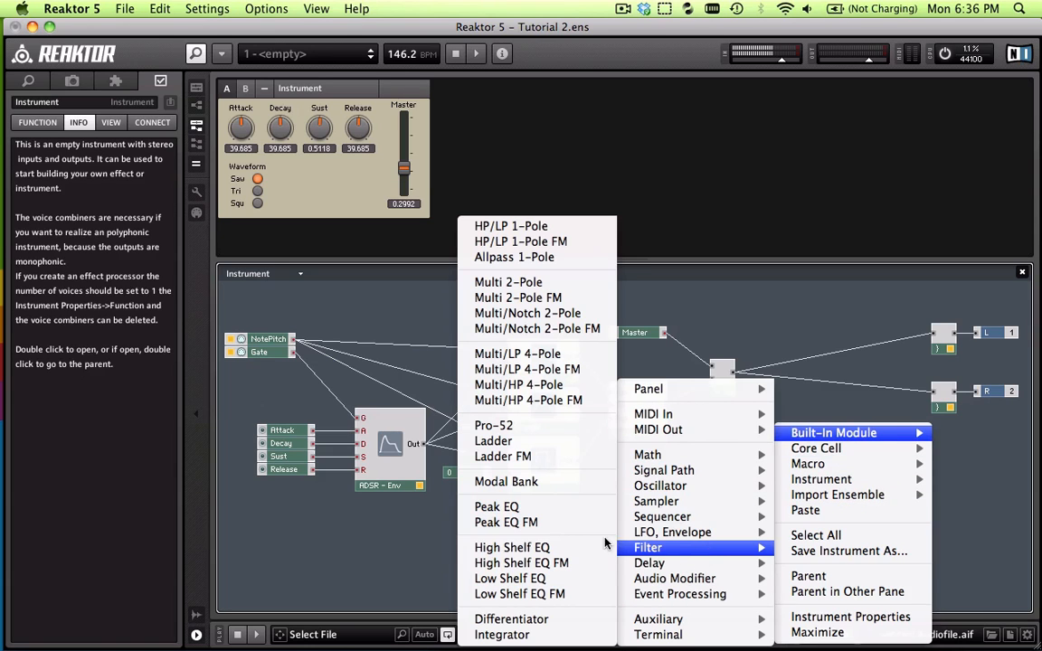
mouse_move(517, 353)
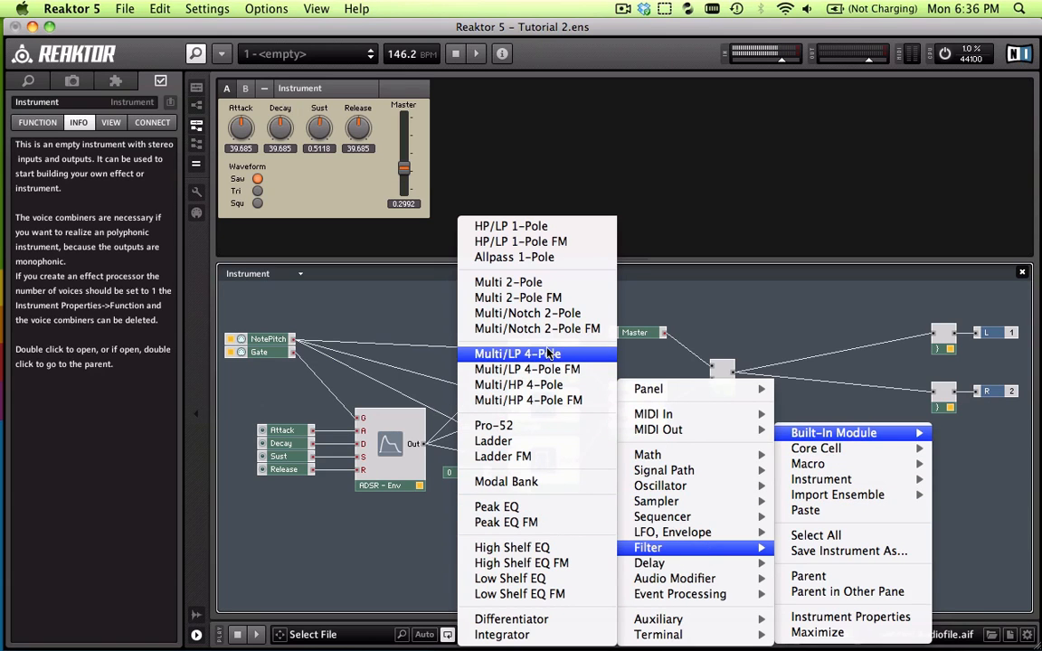
mouse_move(508, 282)
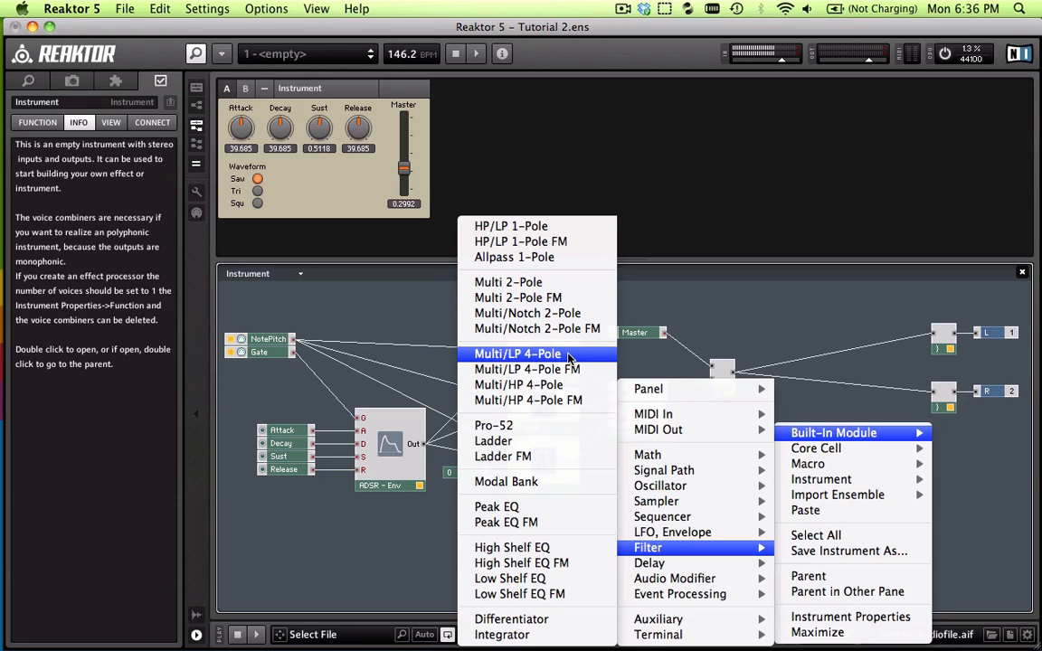
click(518, 353)
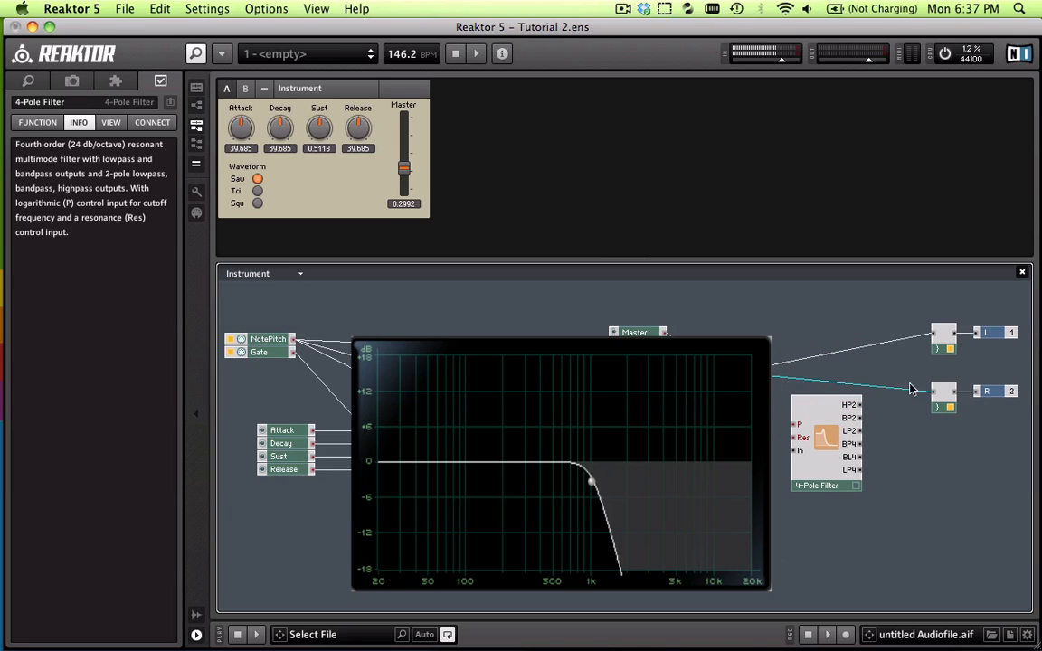
mouse_move(843, 382)
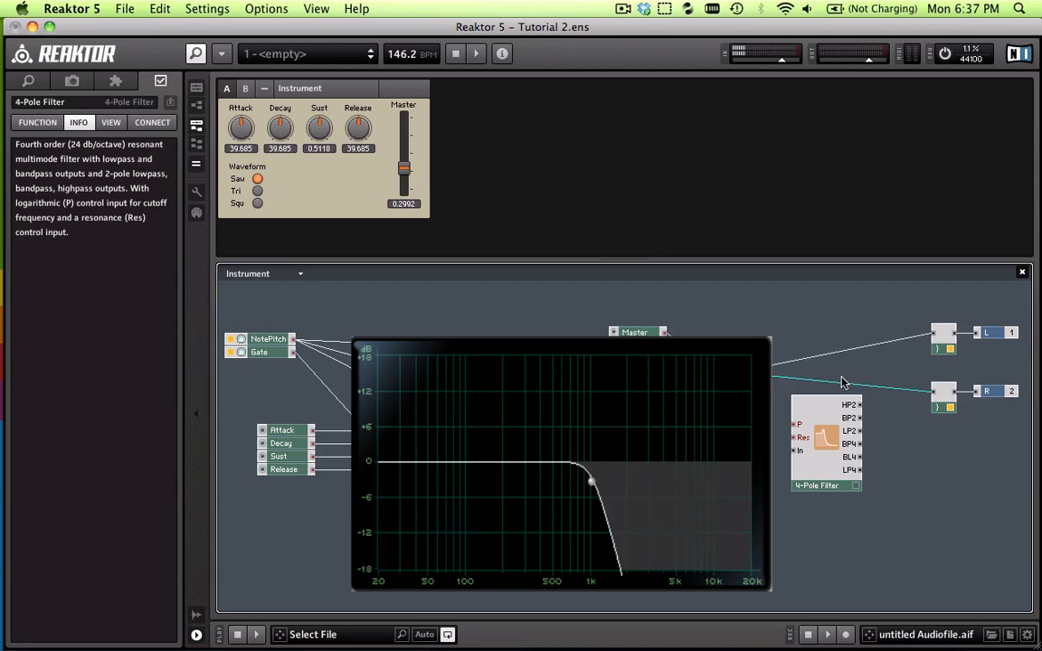
Remove the voice combiner's direct wires to the audio outputs
click(842, 456)
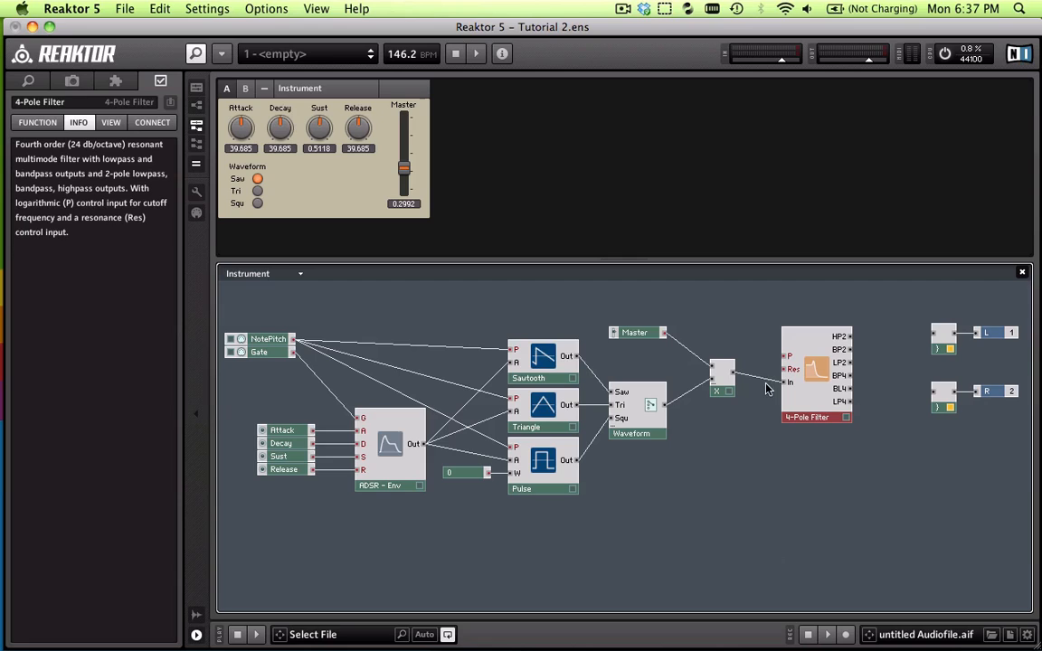
mouse_move(792, 390)
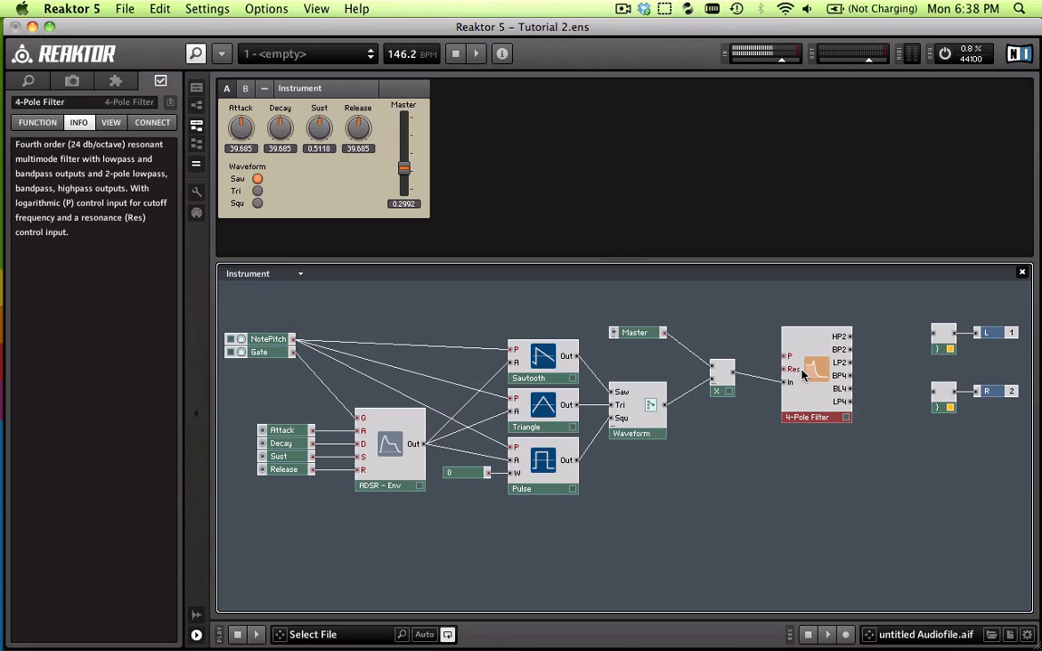
mouse_move(814, 370)
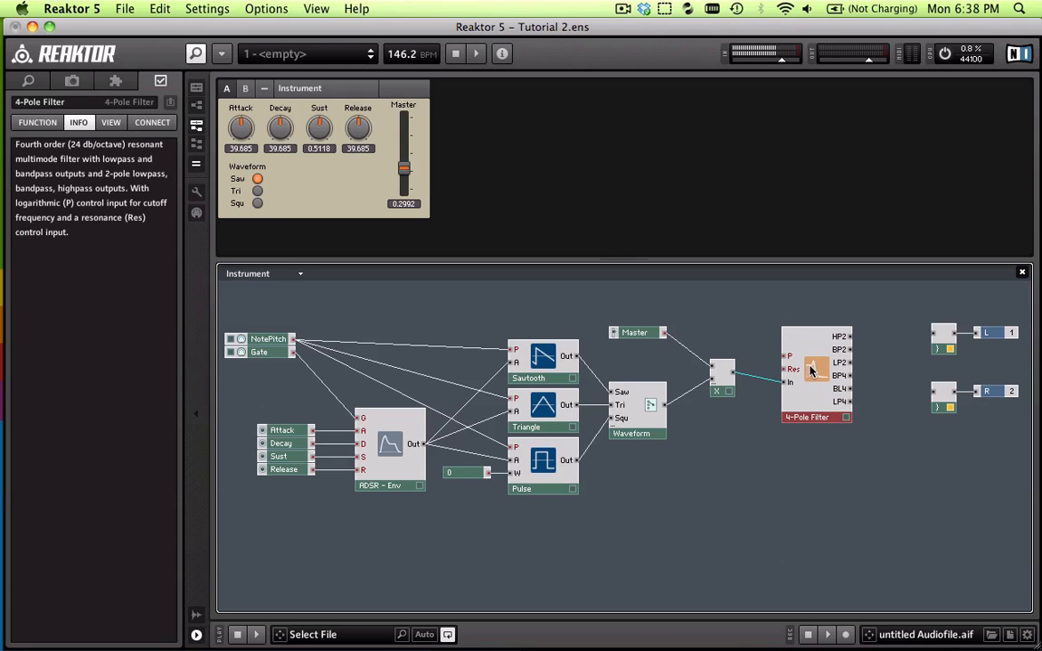
mouse_move(814, 366)
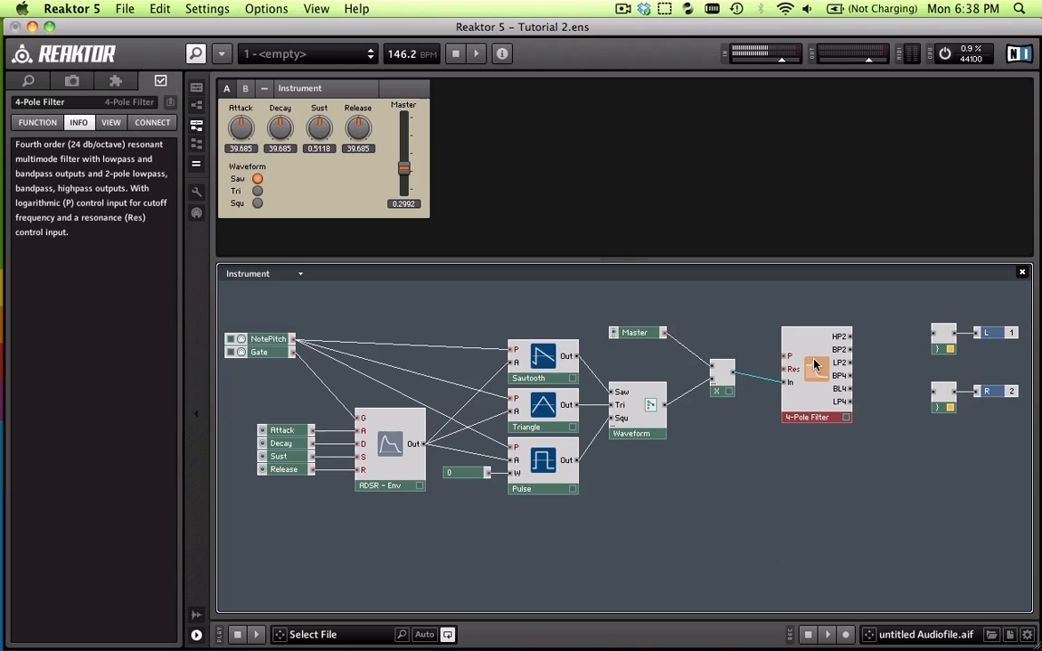
mouse_move(803, 396)
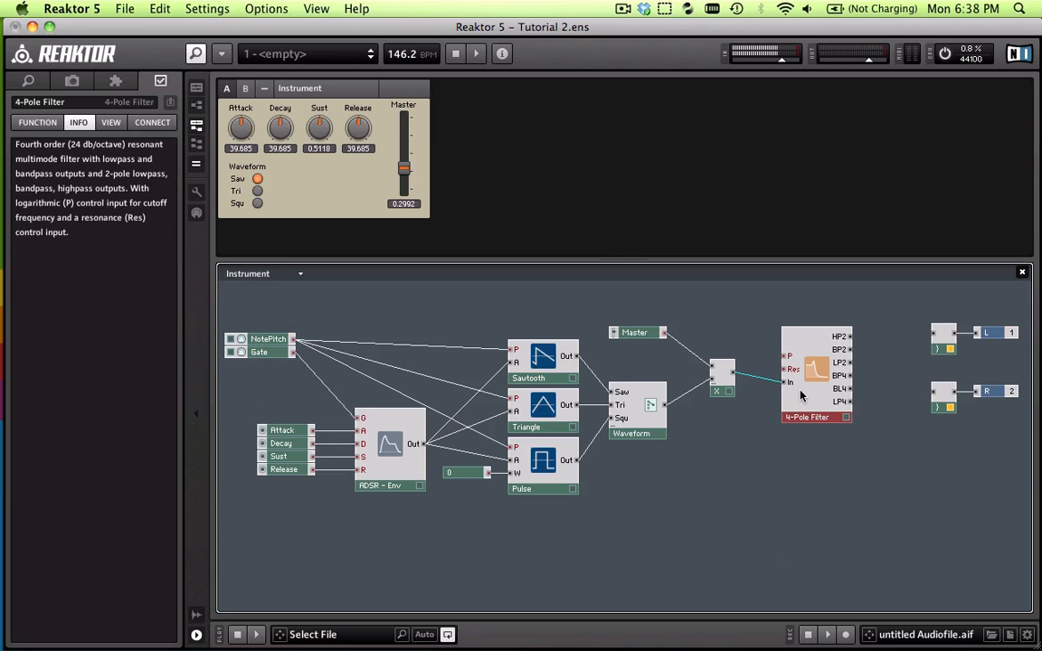
mouse_move(816, 370)
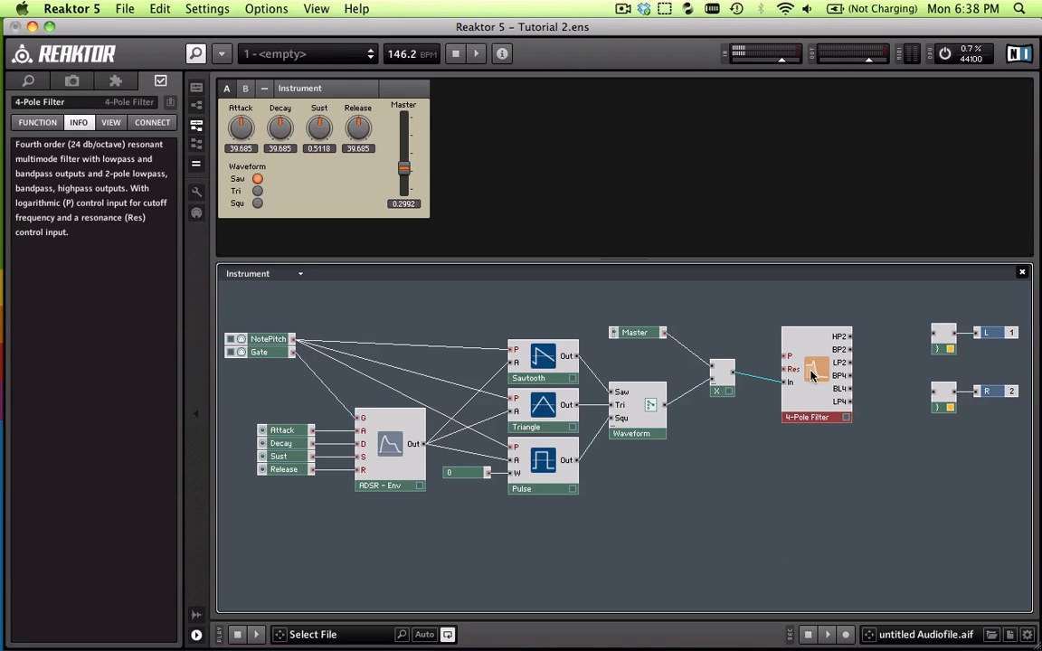
mouse_move(818, 378)
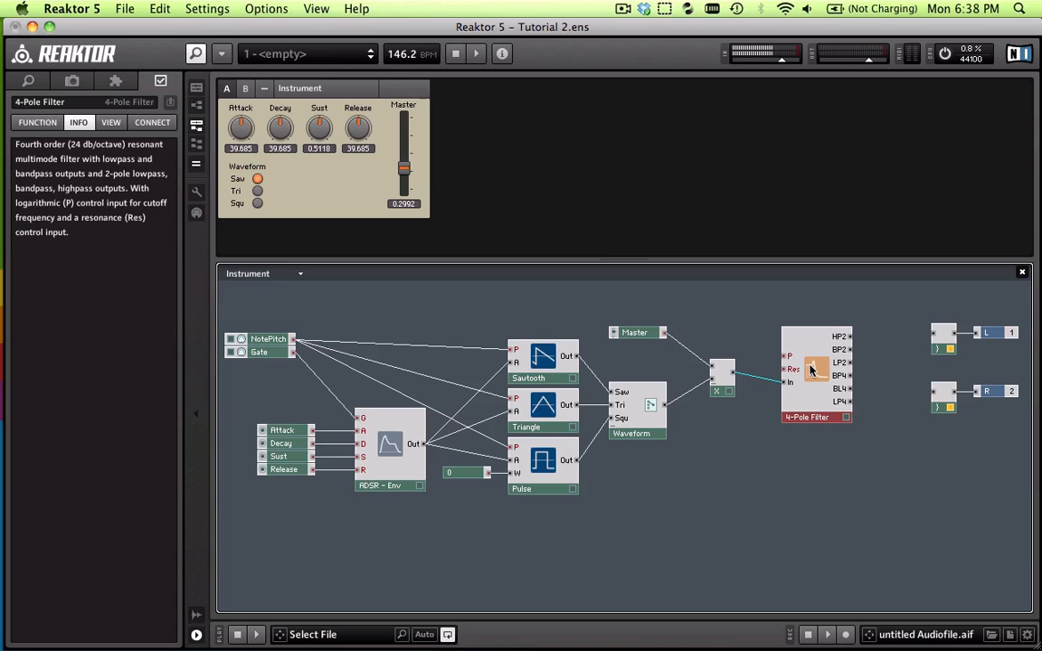
mouse_move(814, 371)
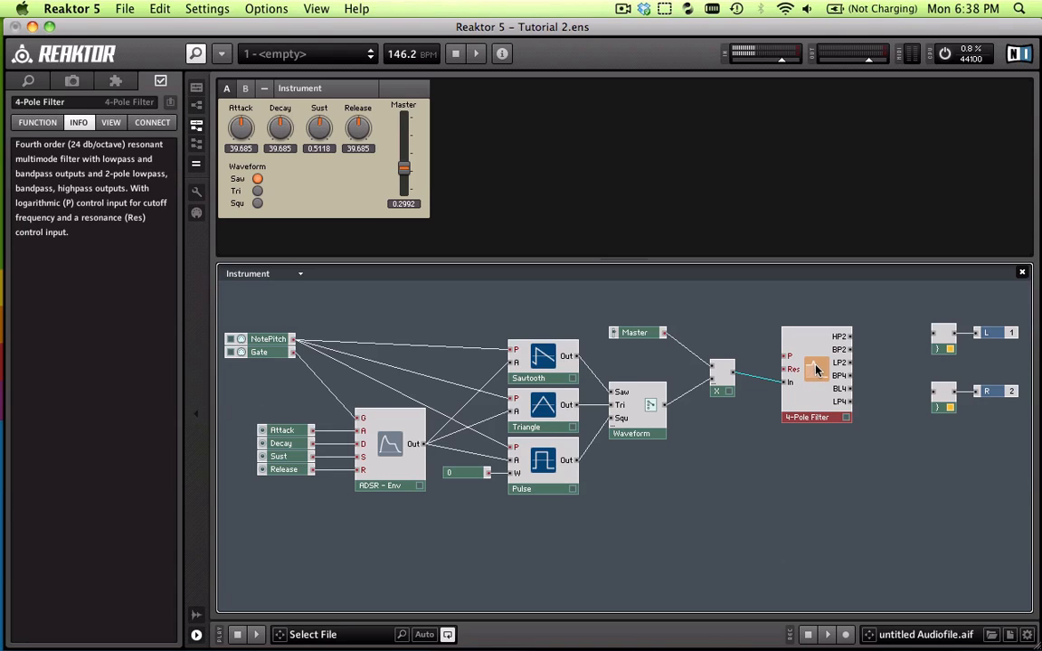
mouse_move(814, 370)
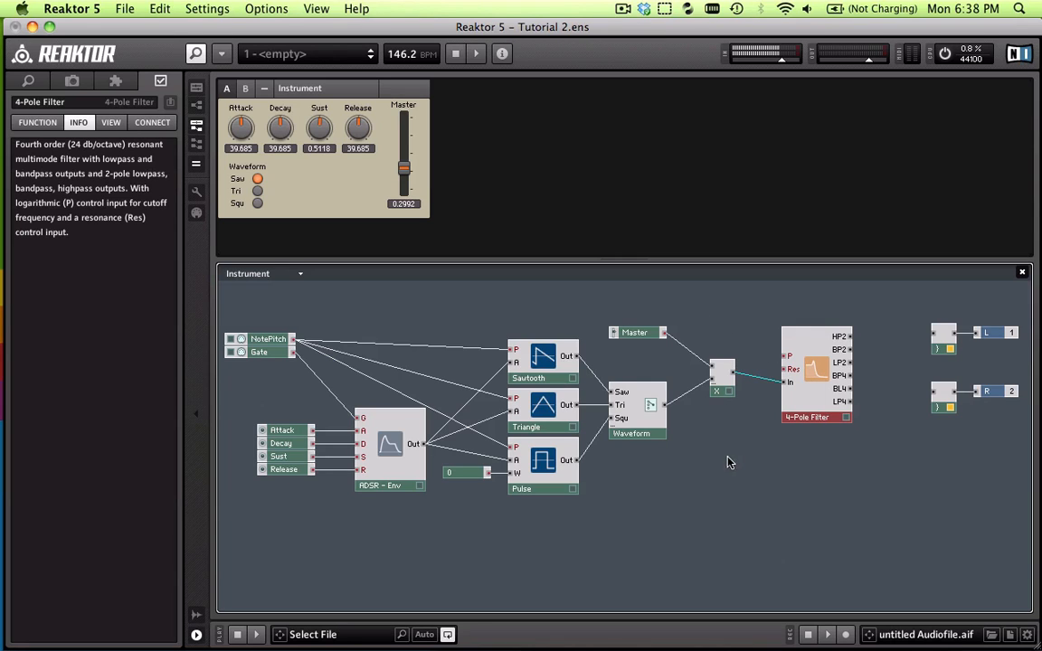
Insert a Math Constant of 0.5 and wire it to the filter's Res input
right_click(731, 464)
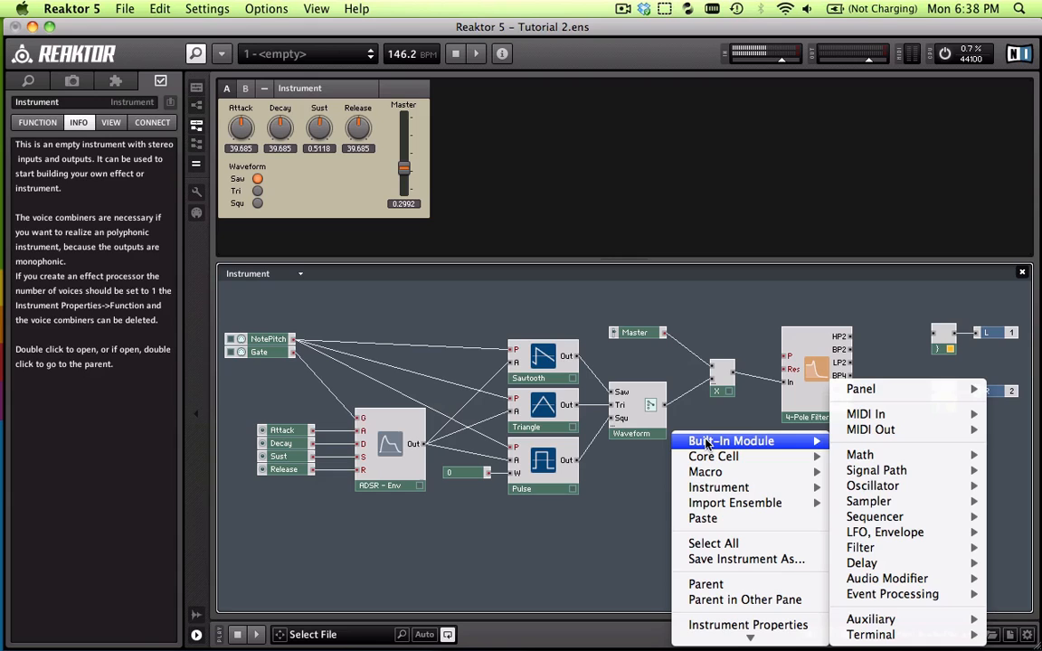
mouse_move(858, 452)
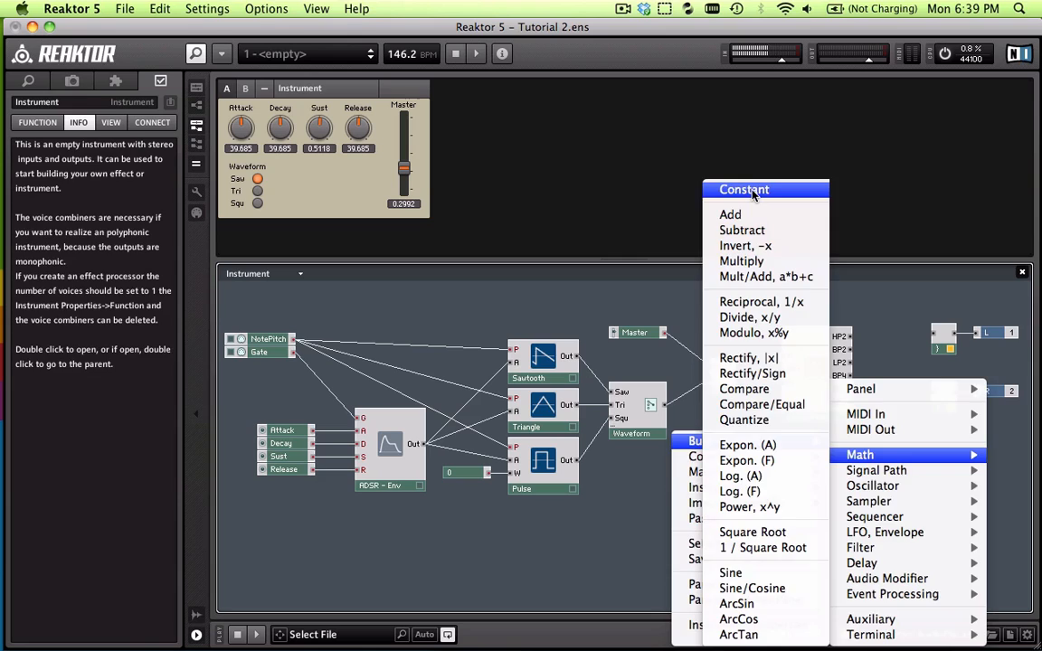
click(744, 189)
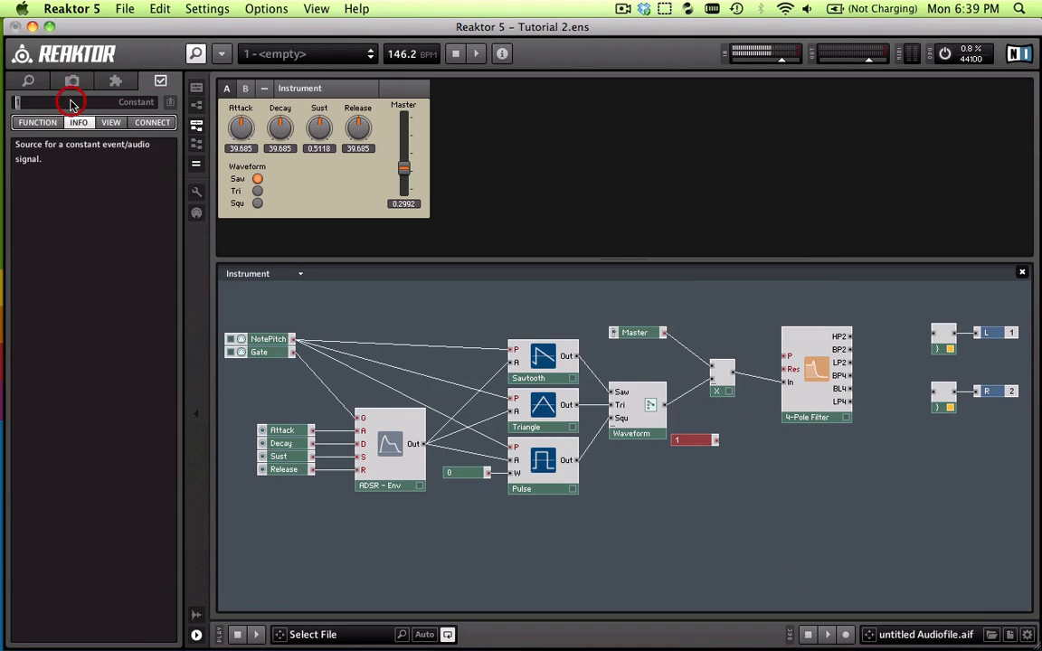
text(0.5)
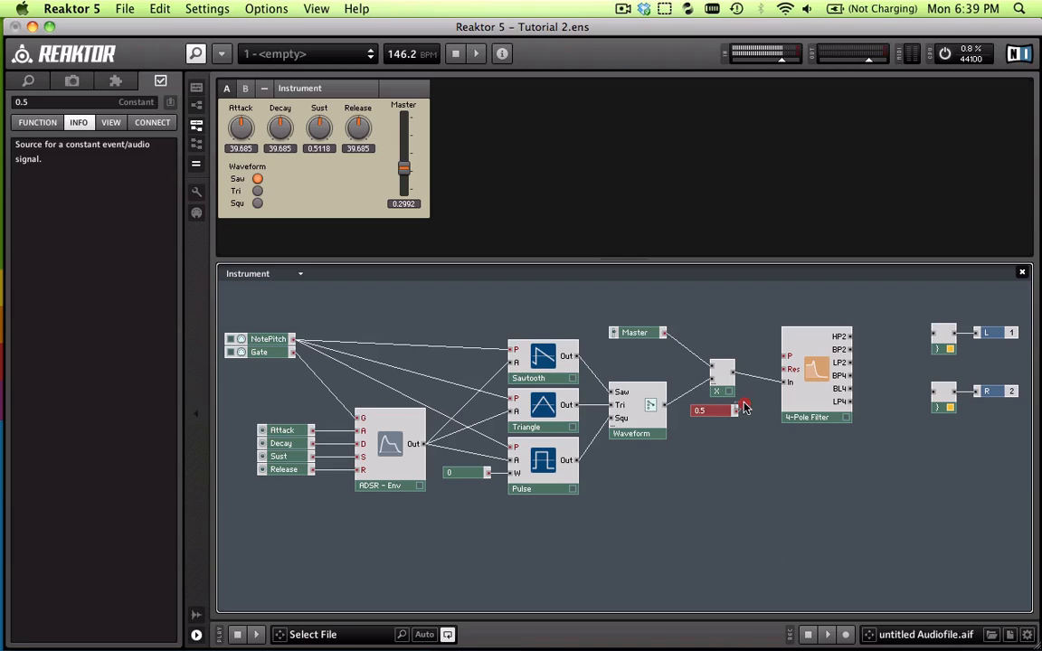
click(789, 369)
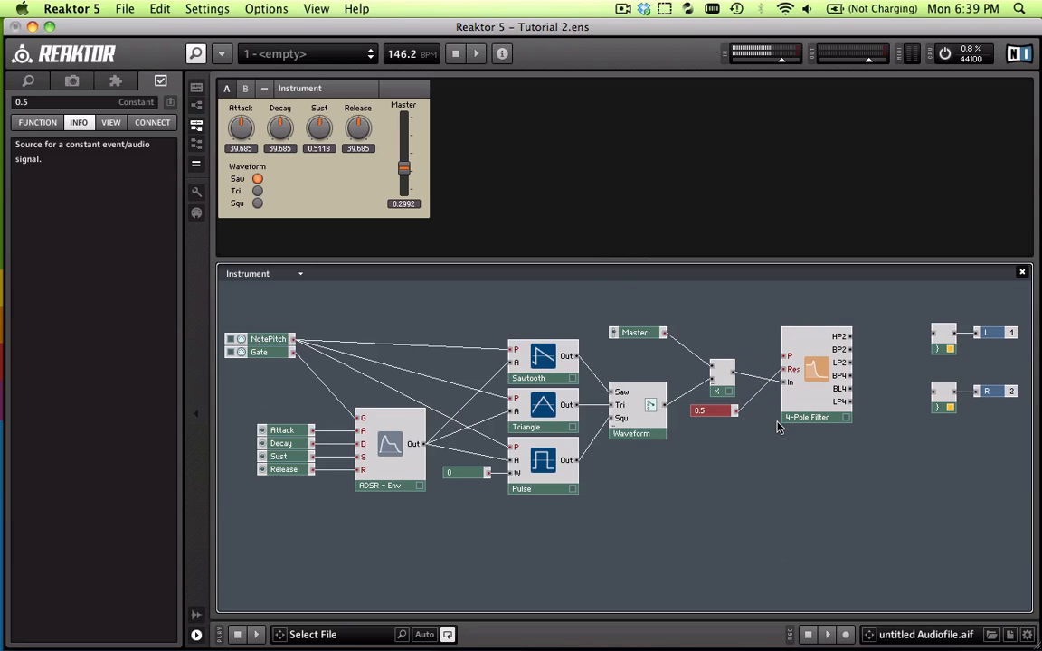
mouse_move(789, 360)
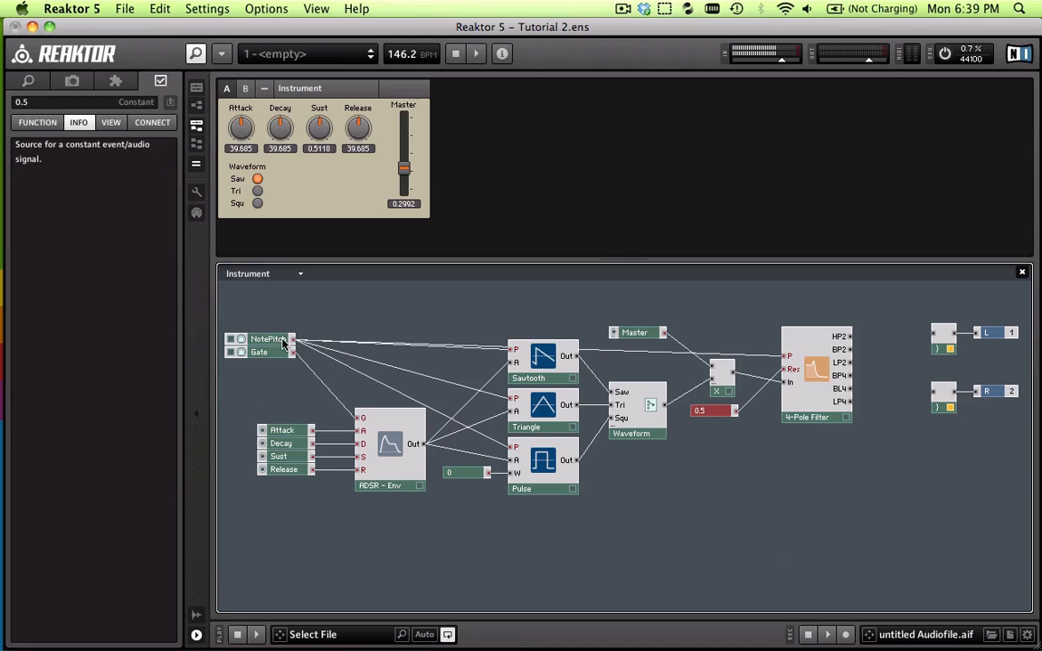
Select the 4-Pole Filter module to show its INFO description
click(798, 353)
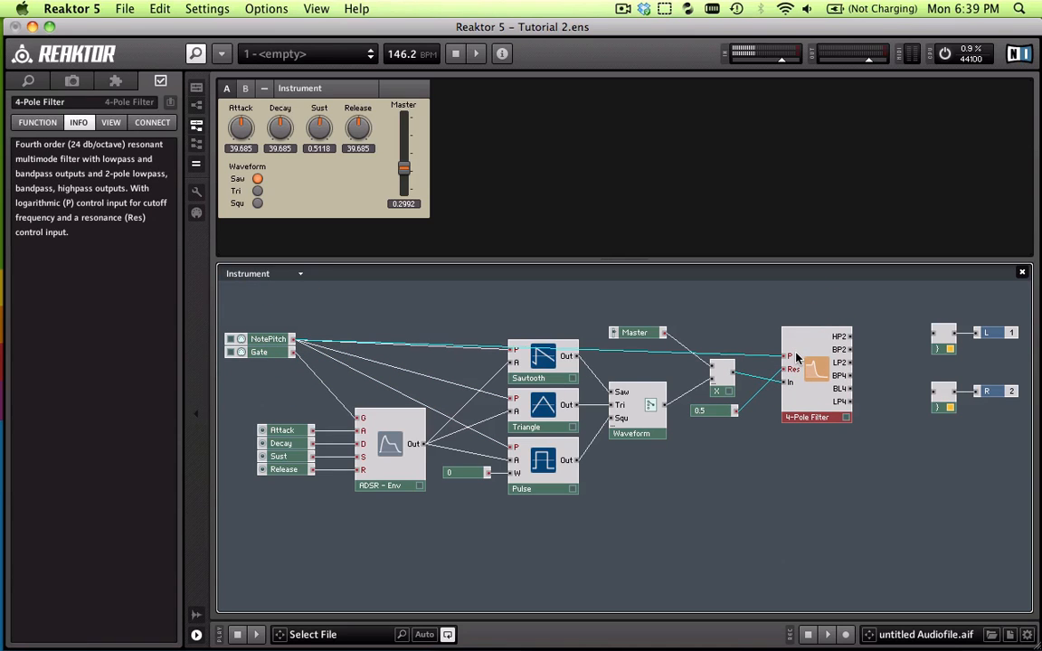
mouse_move(767, 359)
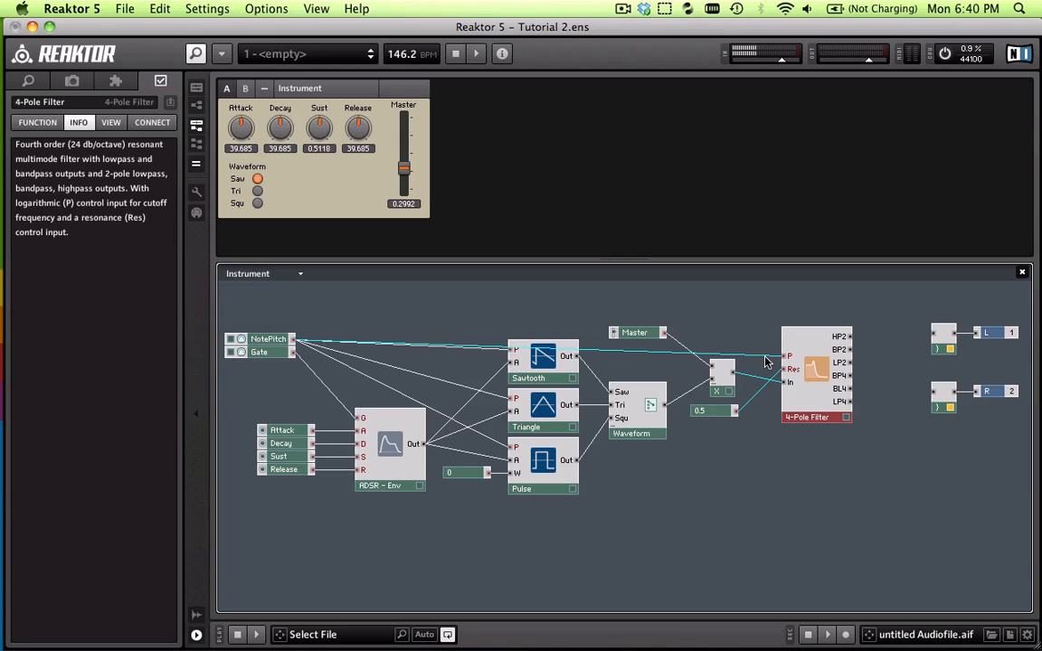
mouse_move(805, 421)
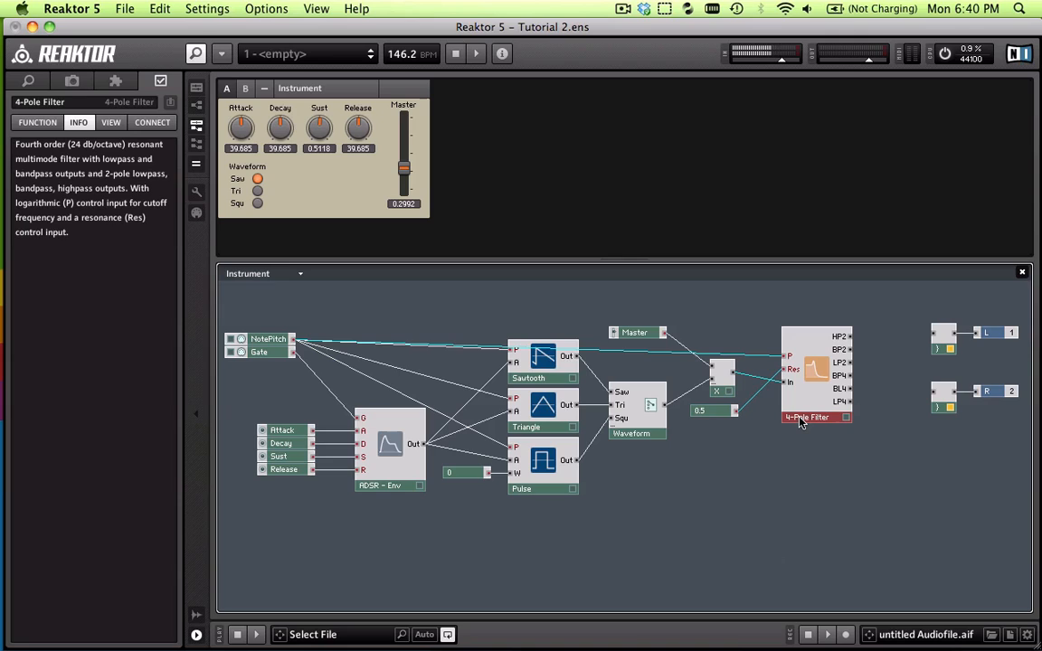
mouse_move(848, 406)
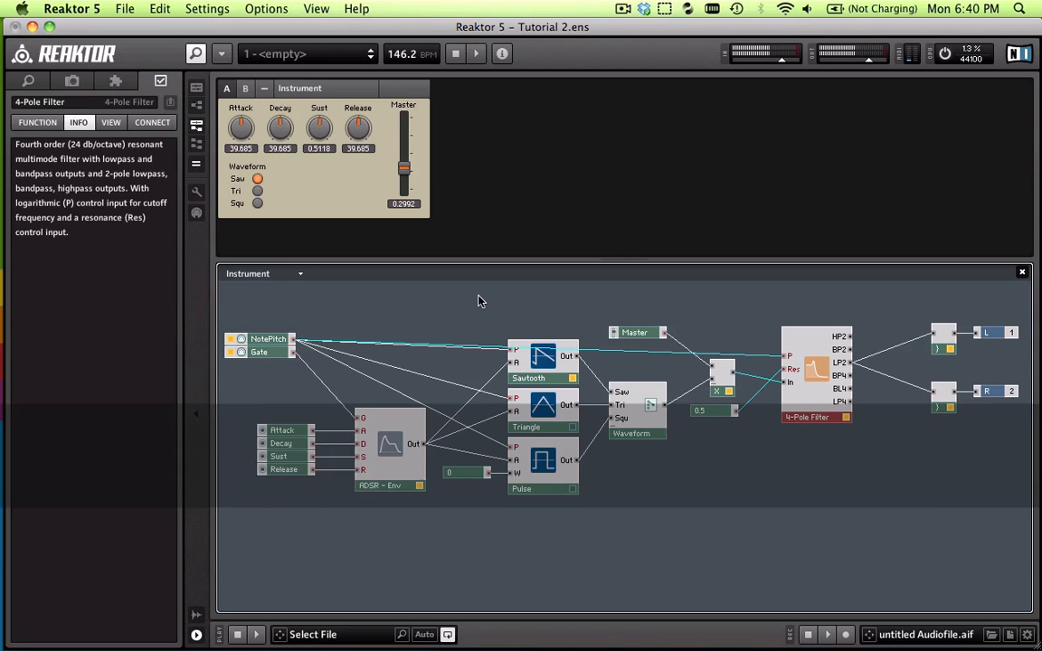
mouse_move(485, 297)
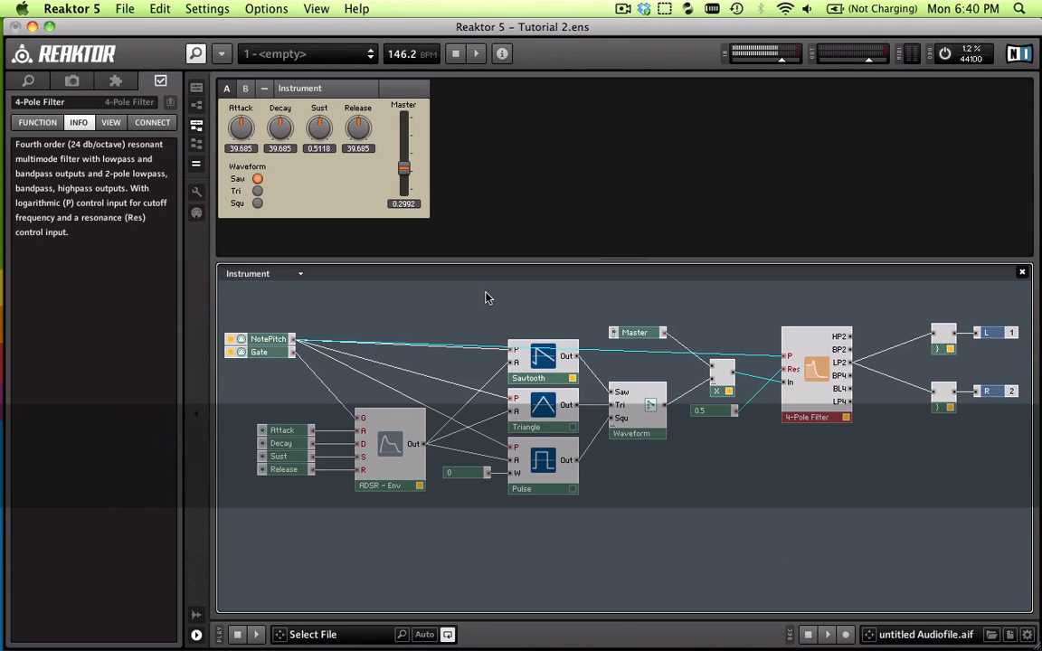
mouse_move(593, 391)
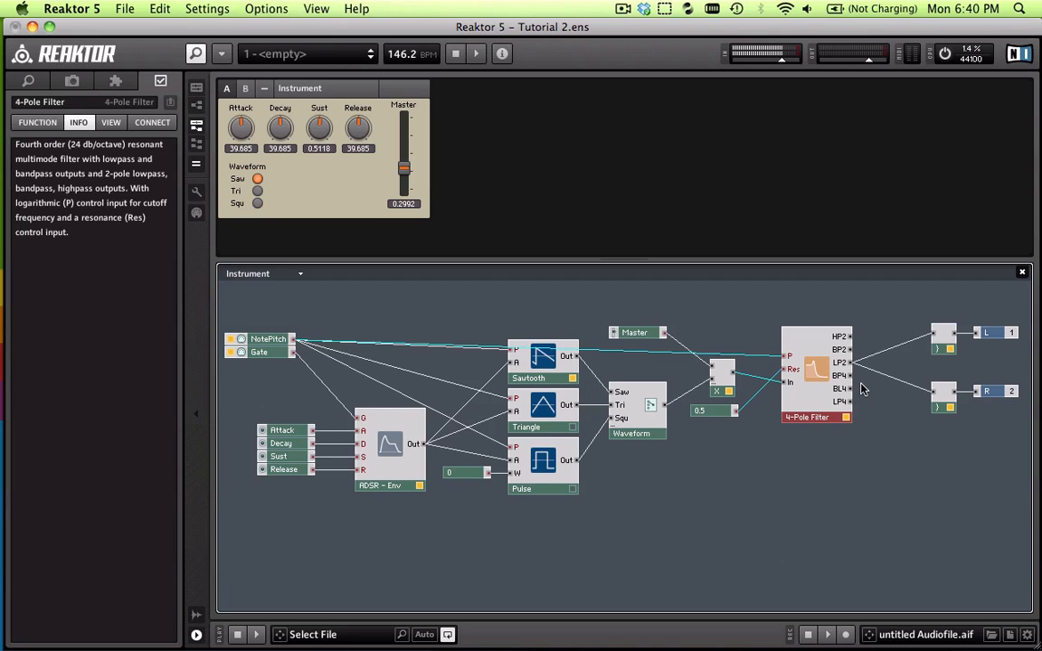
mouse_move(894, 347)
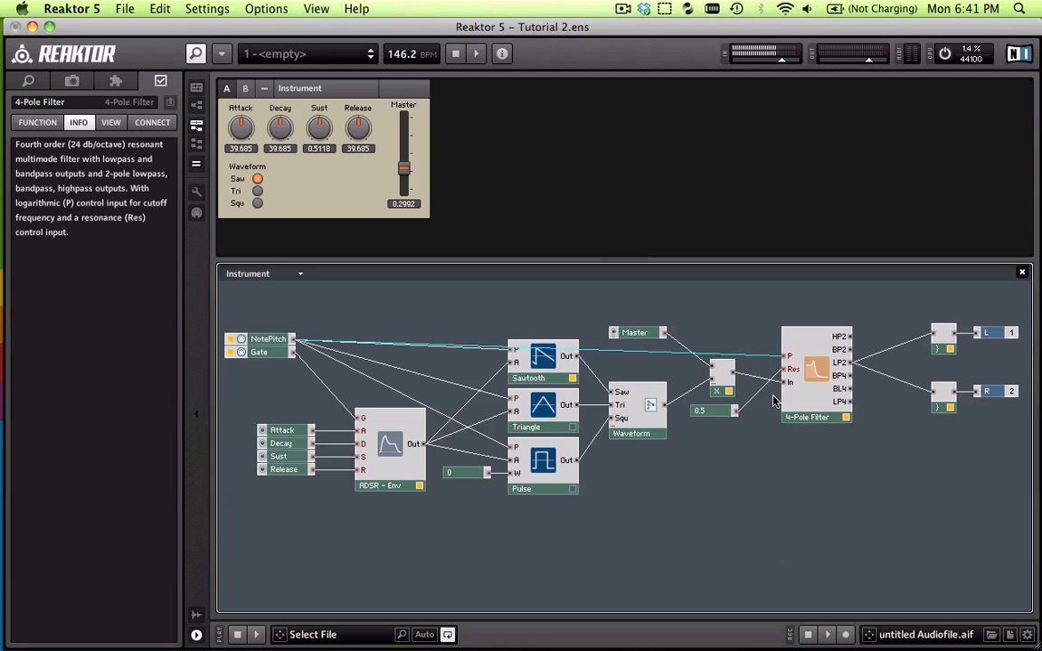
mouse_move(724, 387)
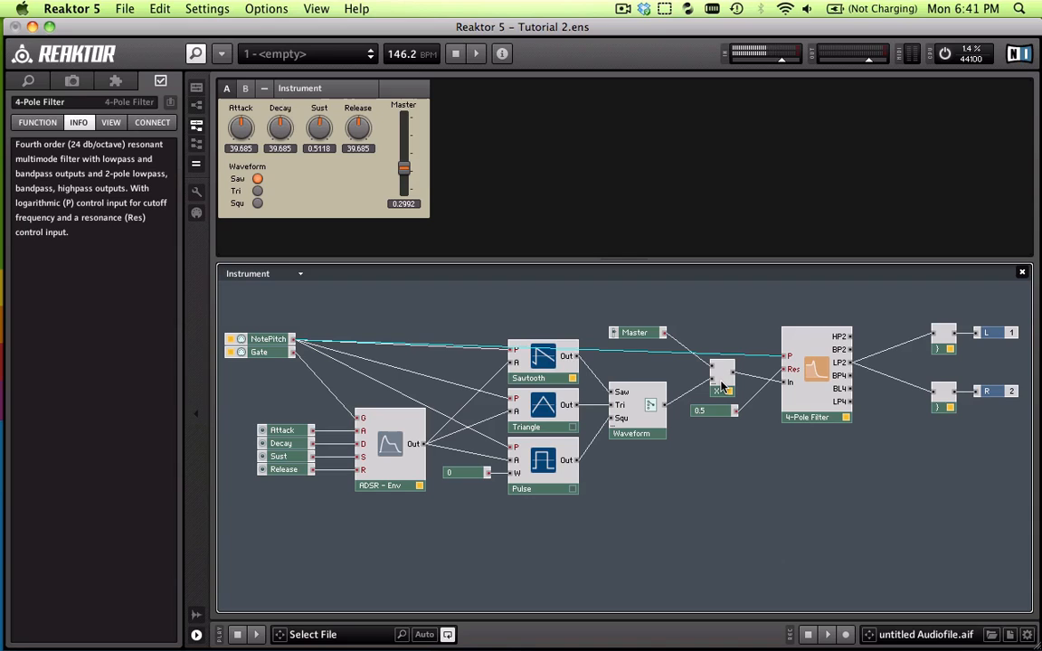
mouse_move(751, 353)
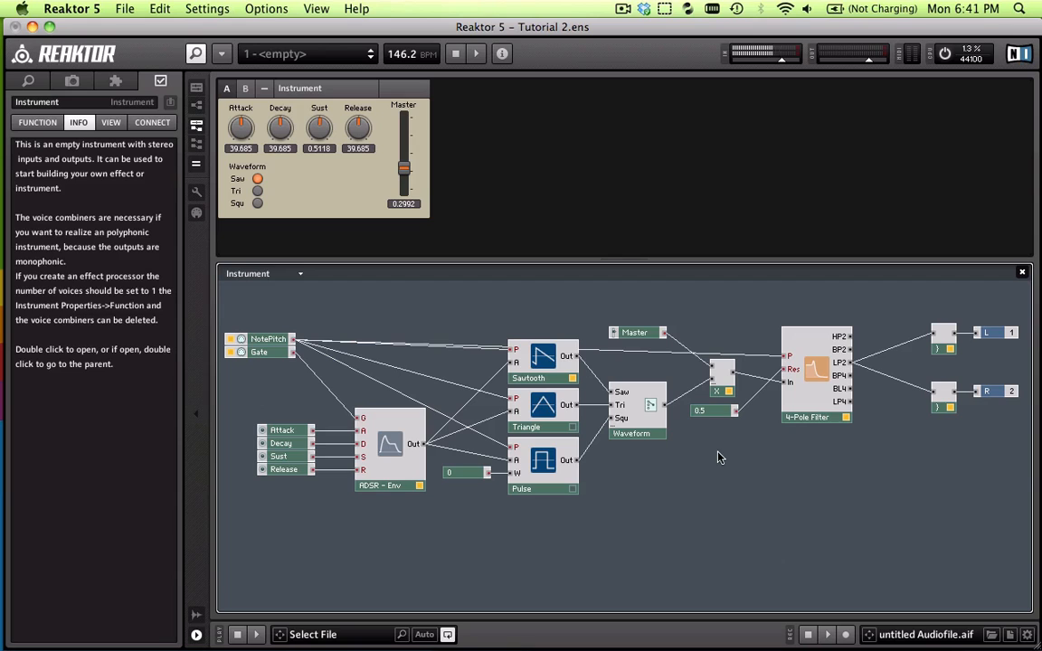
Insert a Panel Knob named Filter, place it below the envelope knobs and above Master
right_click(720, 456)
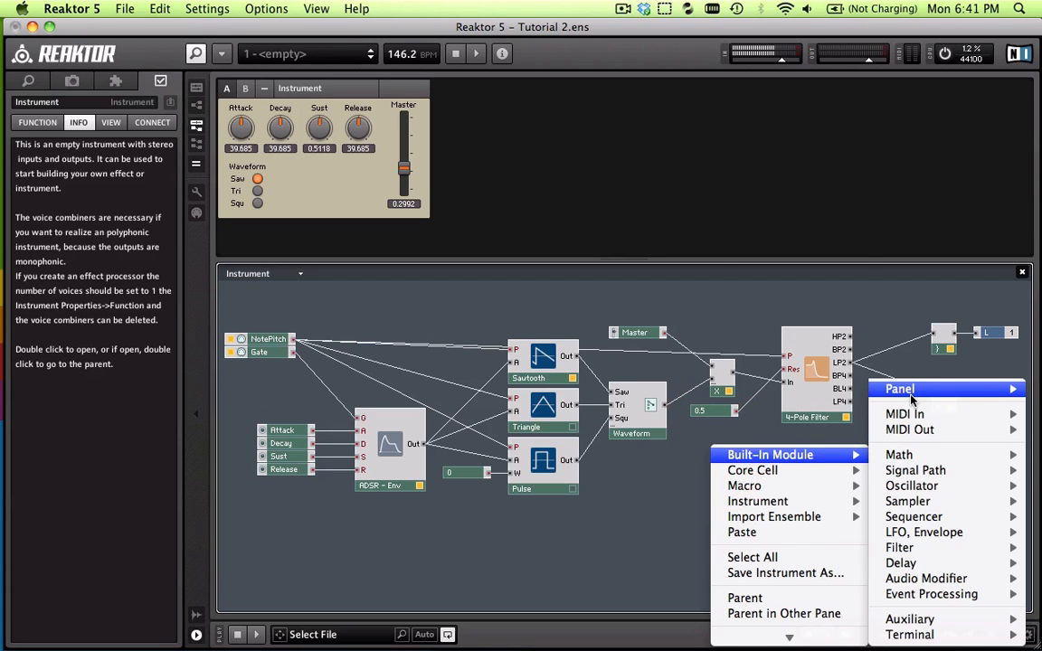
mouse_move(899, 388)
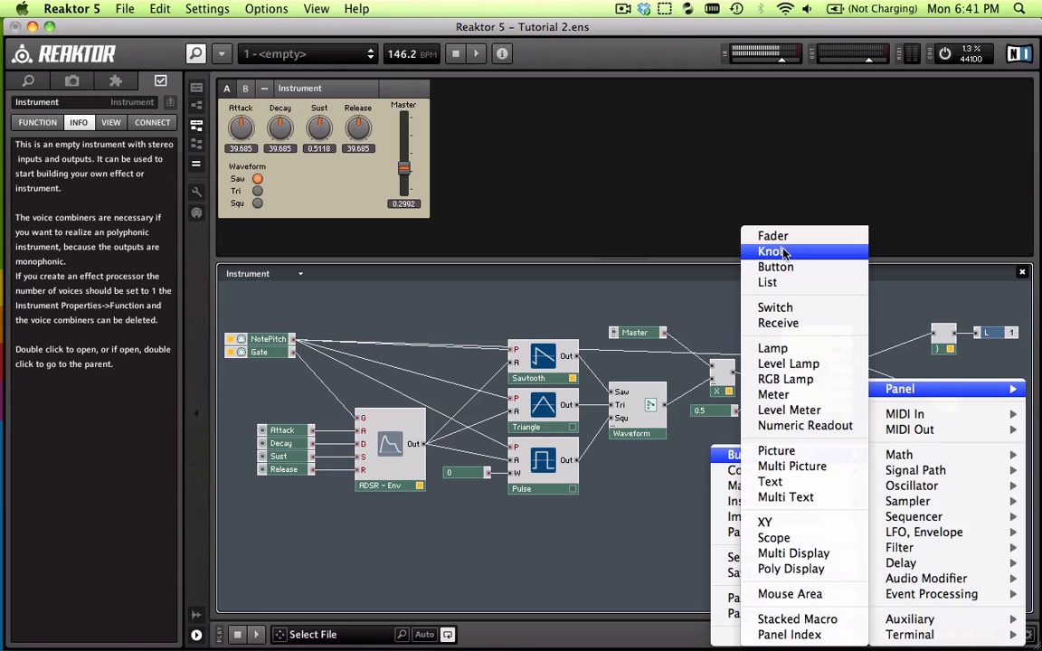
click(771, 252)
text(Filter)
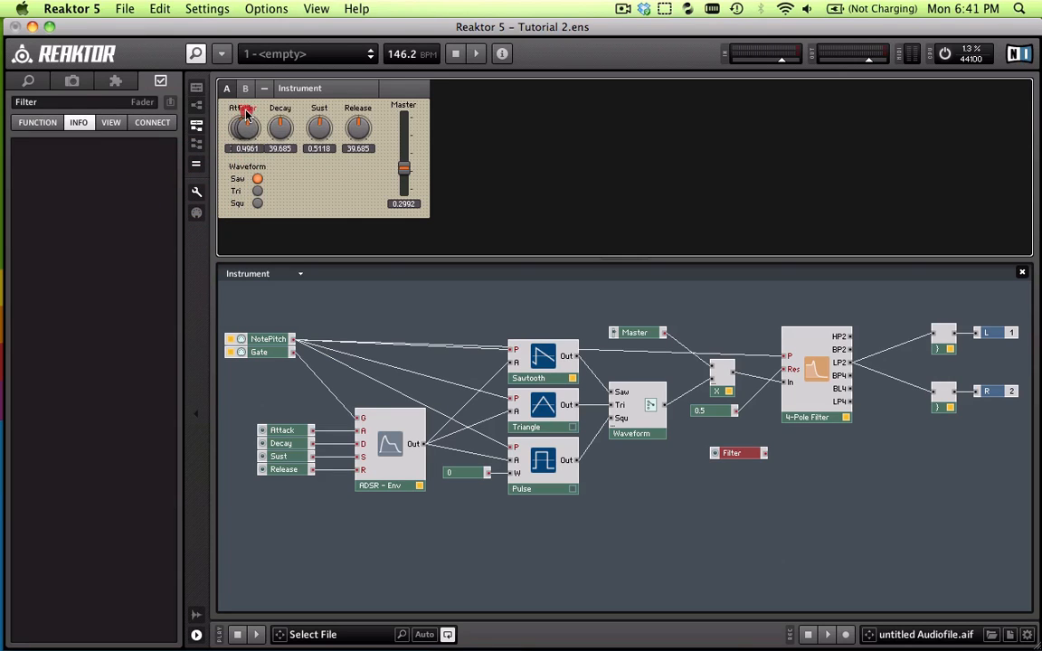
drag(245, 126, 306, 181)
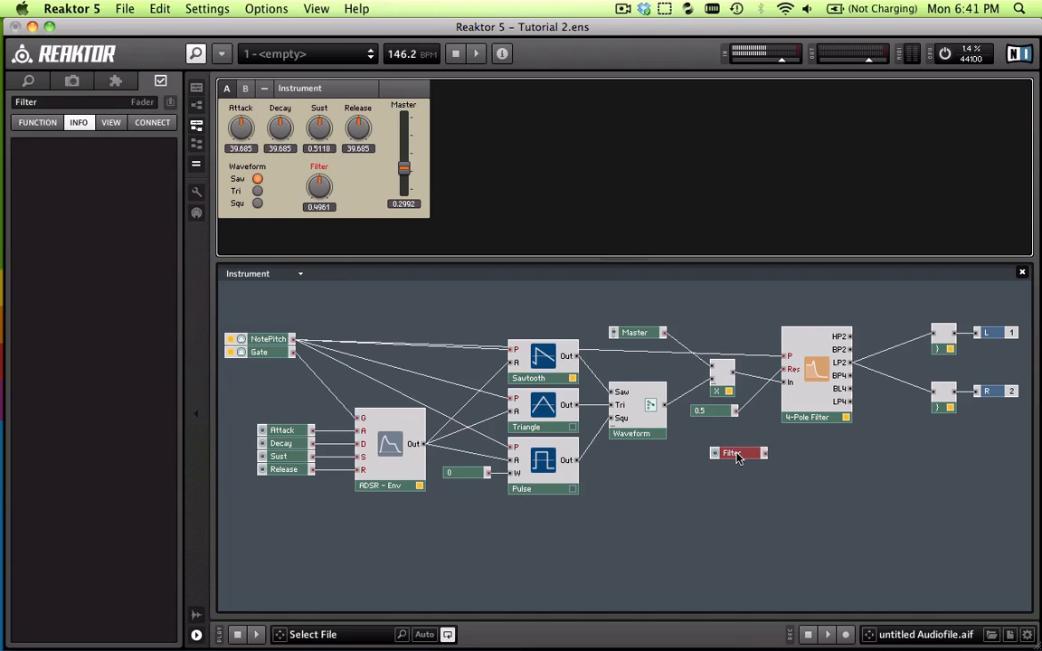
drag(738, 452, 686, 304)
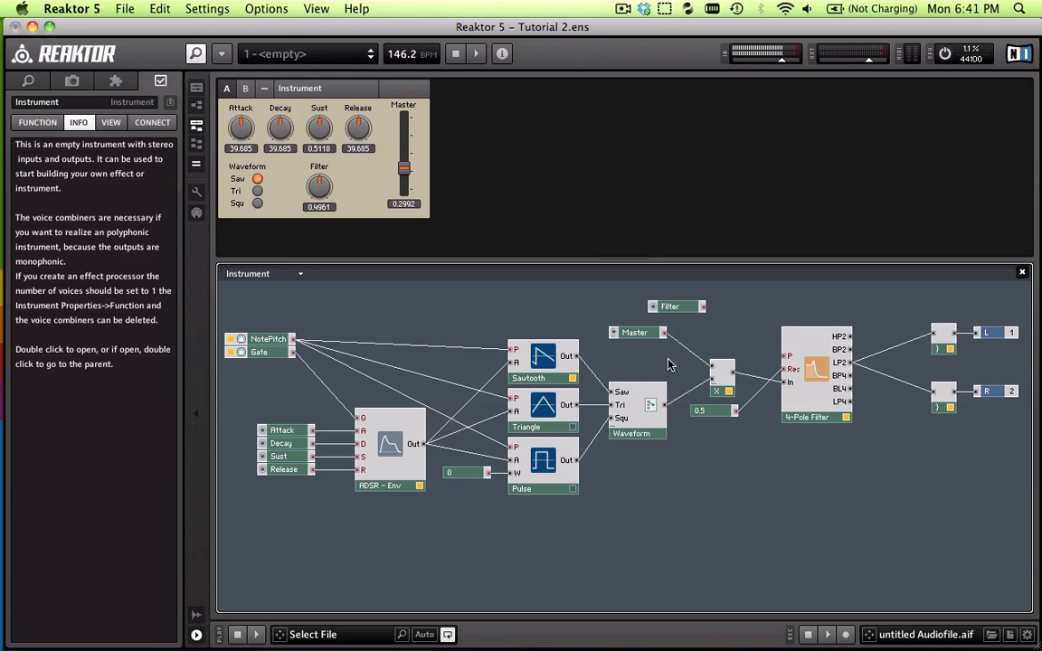
mouse_move(818, 365)
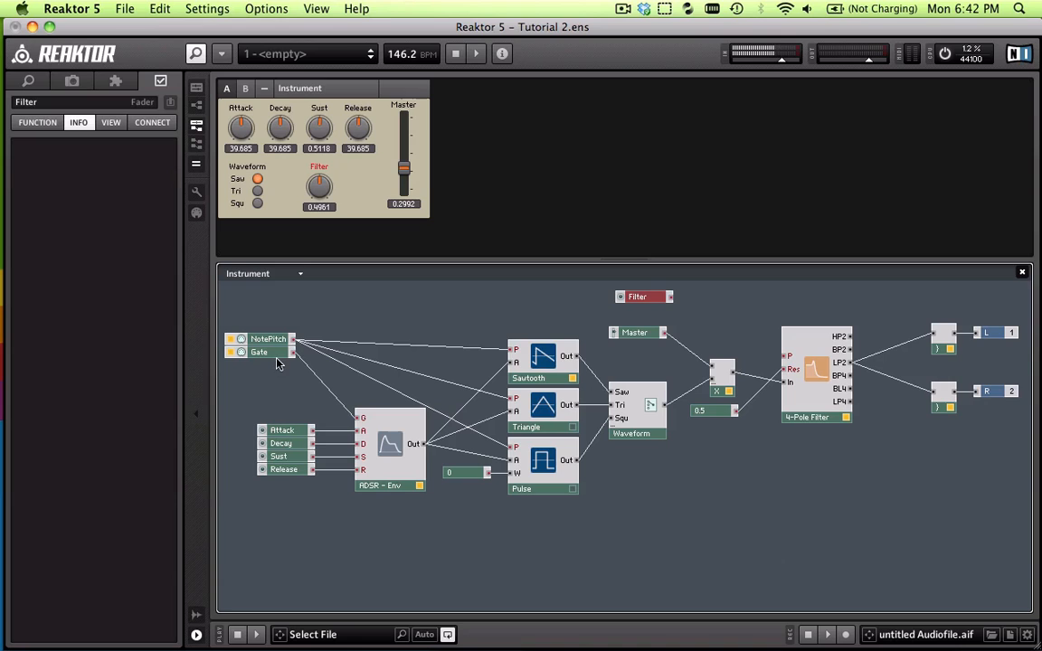
Select the Filter knob module sitting above the Master module
click(637, 296)
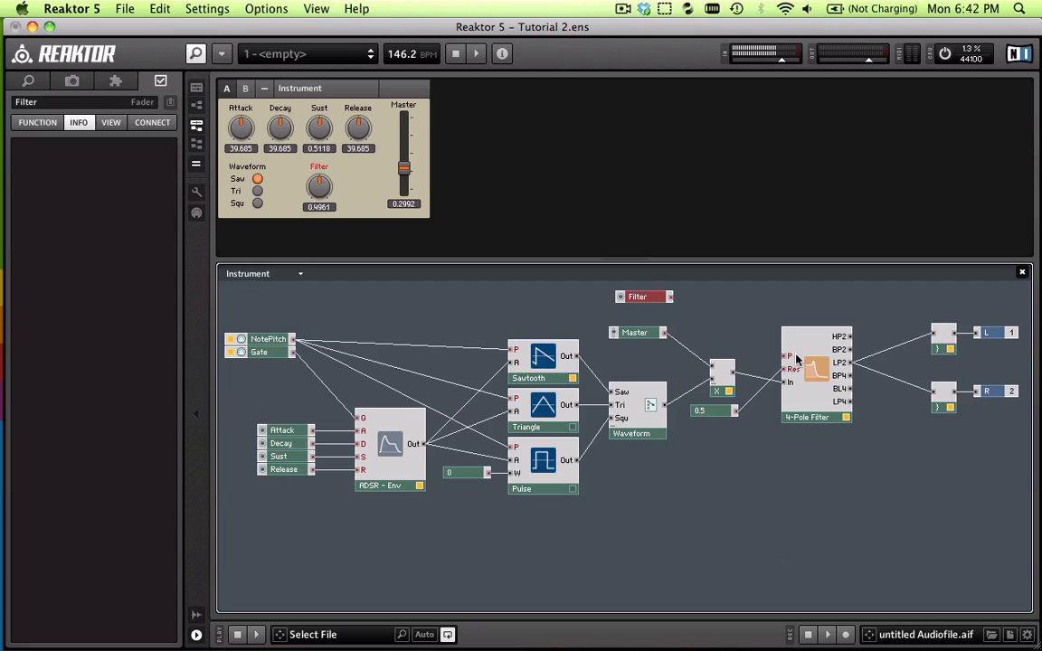
mouse_move(673, 329)
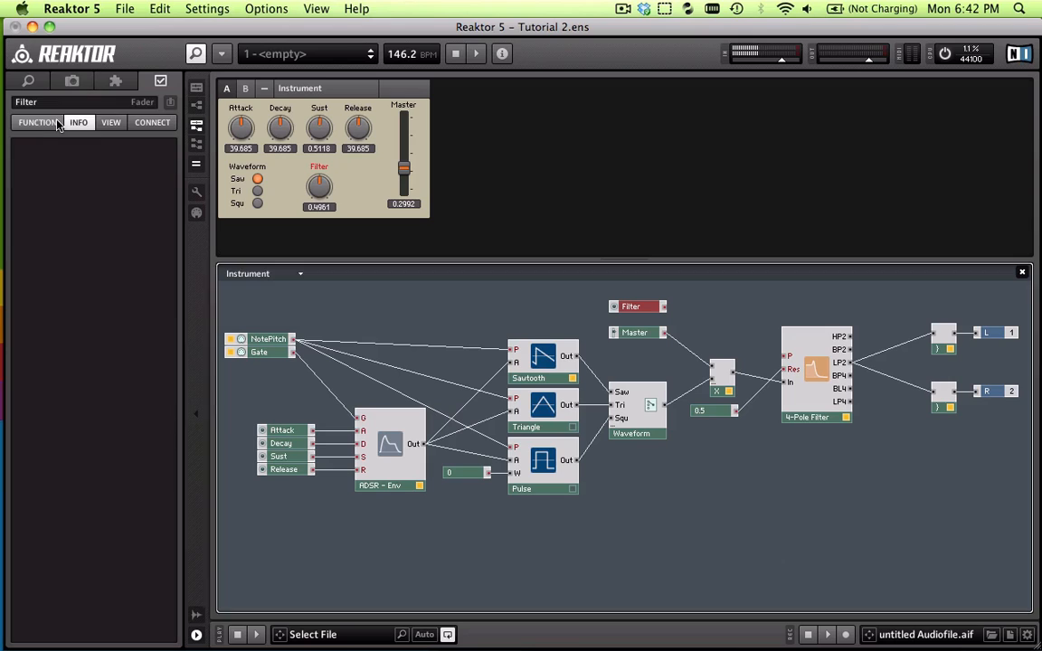
Set the Filter knob's Max to 20000 and turn it up to about 9921
click(36, 123)
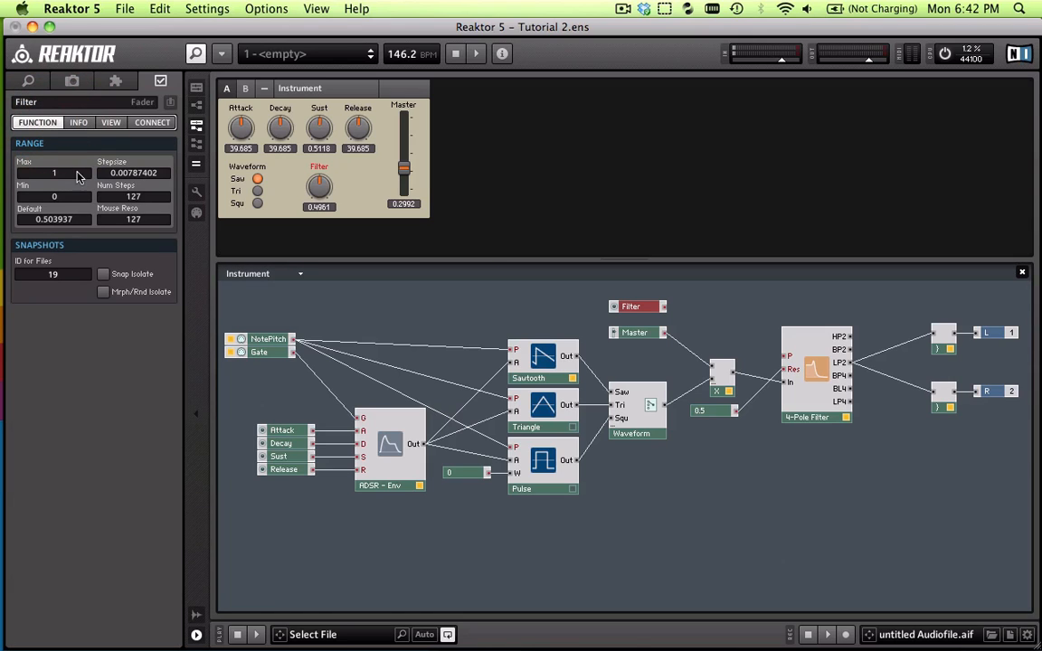
mouse_move(98, 181)
text(20000)
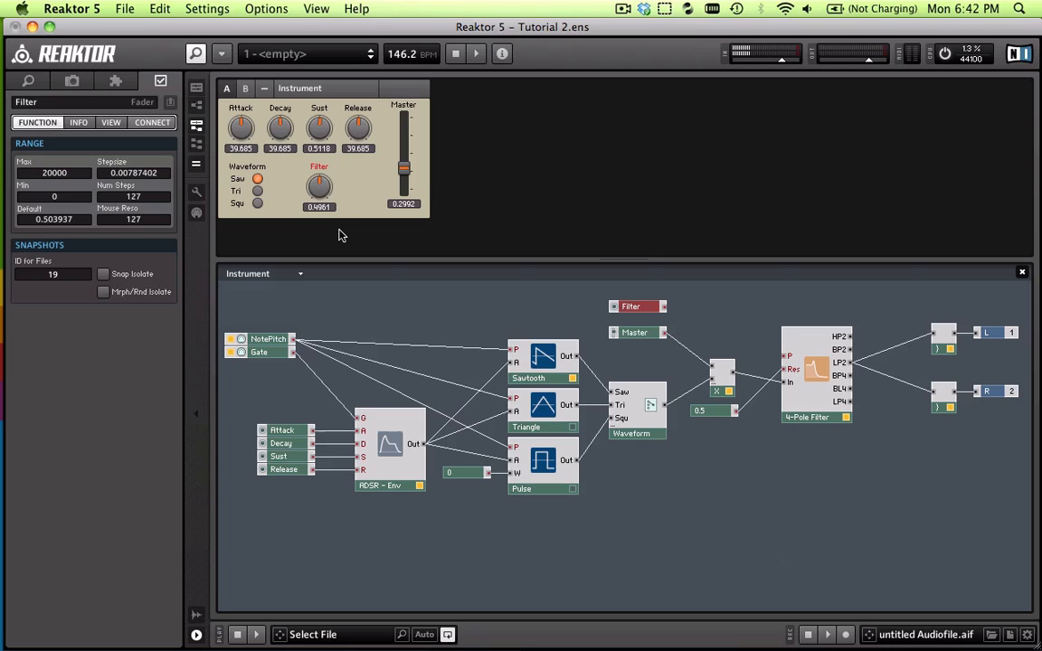
drag(319, 185, 311, 190)
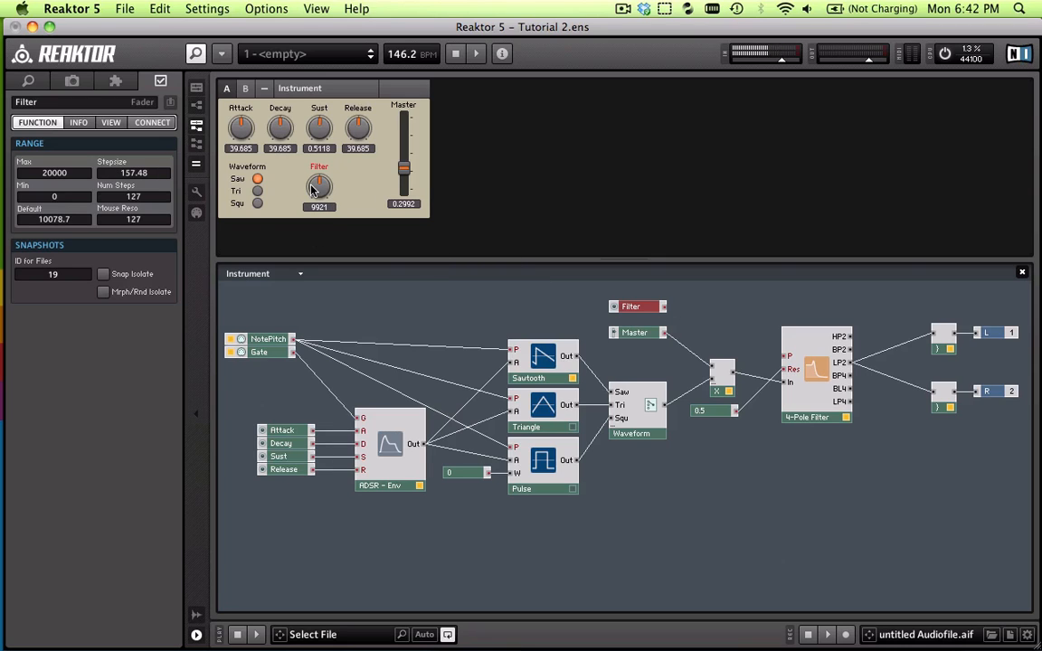
mouse_move(669, 328)
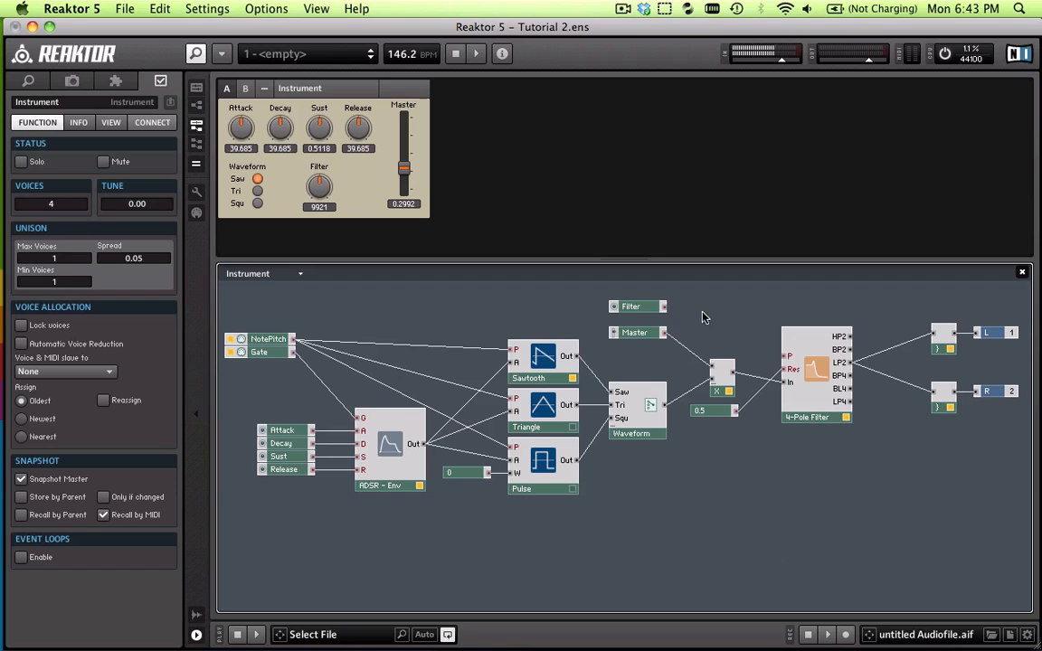
mouse_move(666, 312)
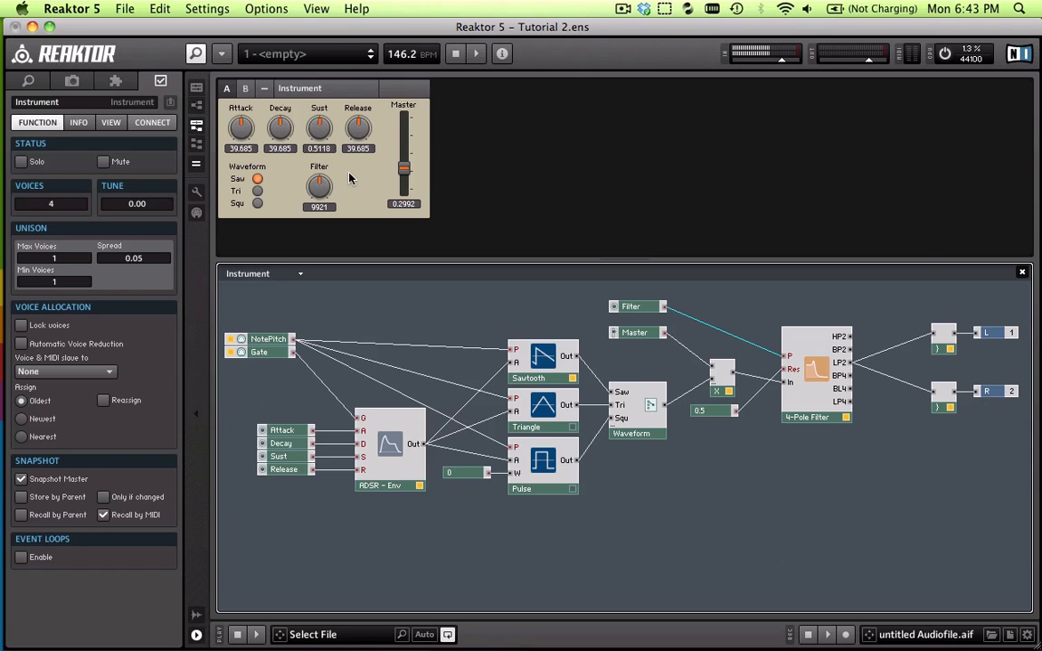
click(318, 185)
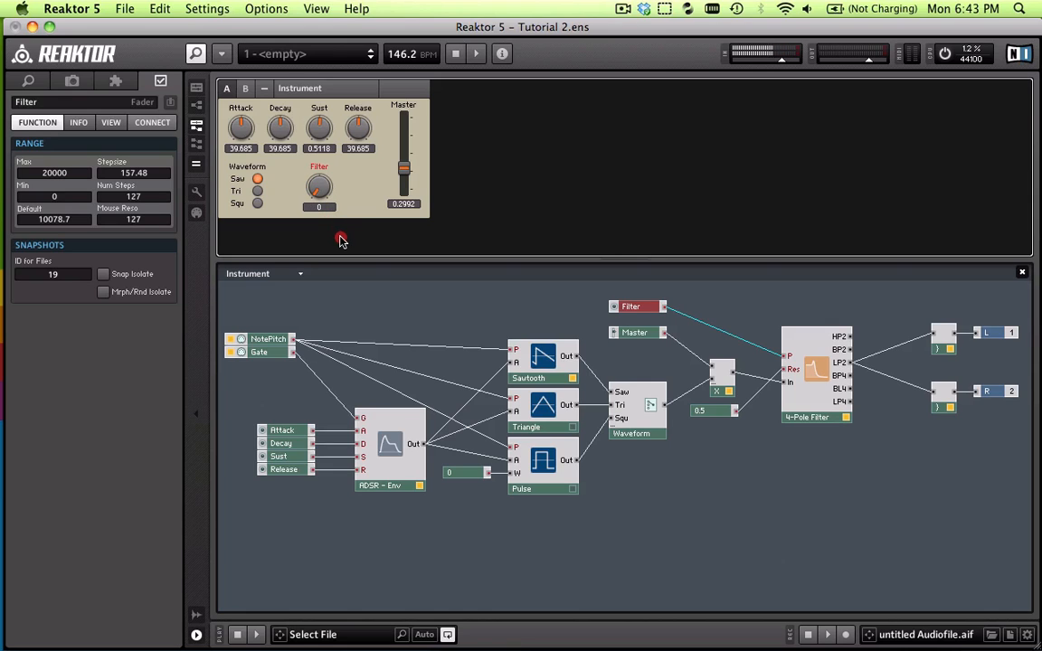
drag(319, 187, 318, 181)
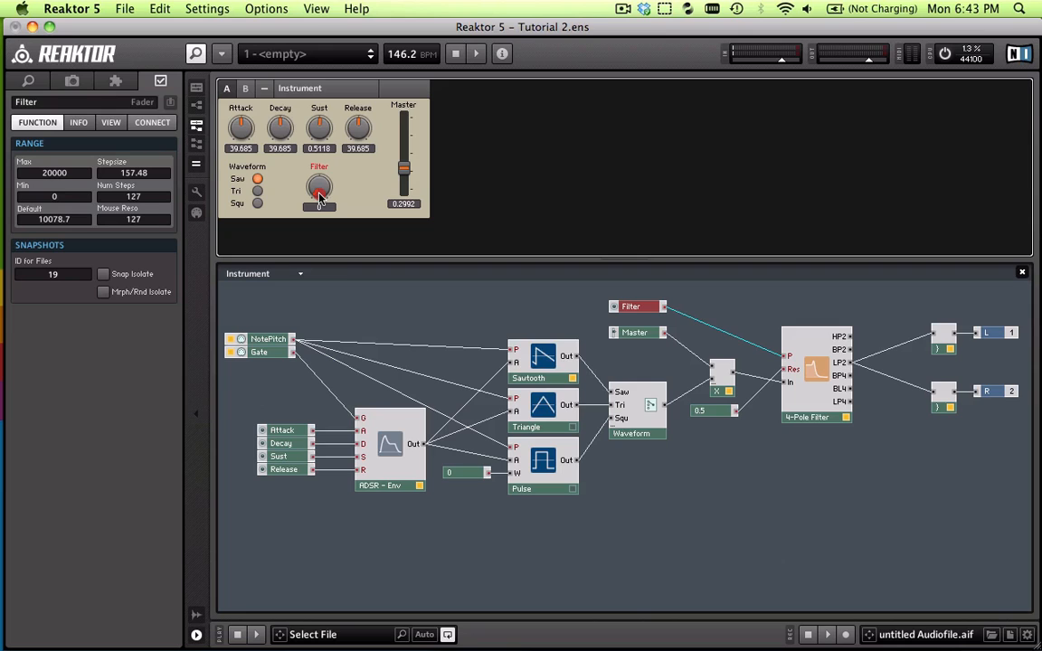
drag(318, 190, 318, 181)
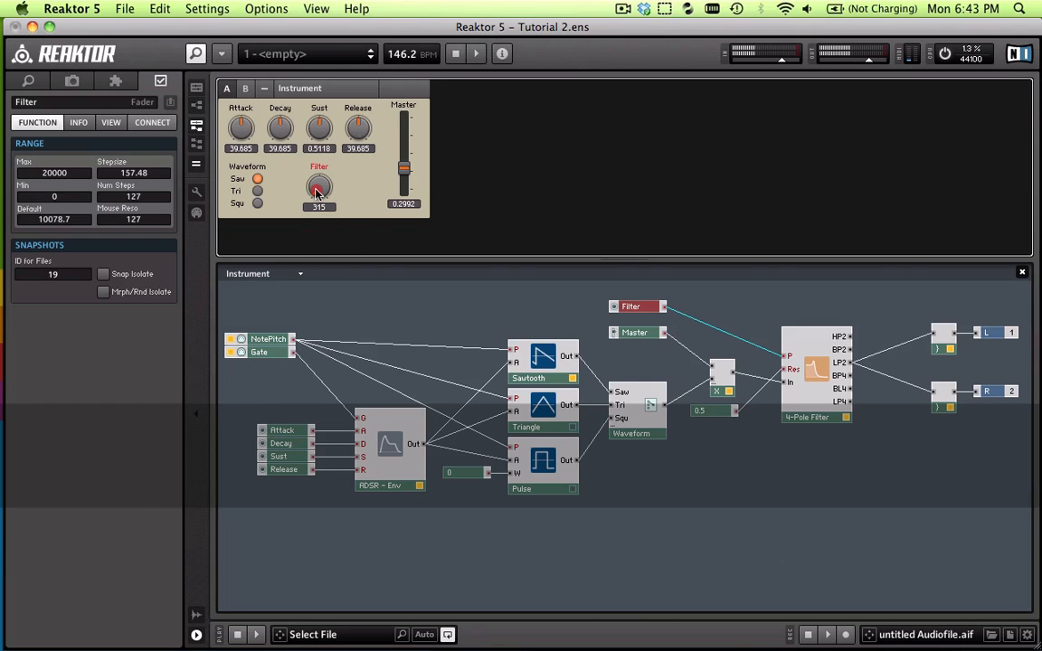
drag(319, 186, 318, 202)
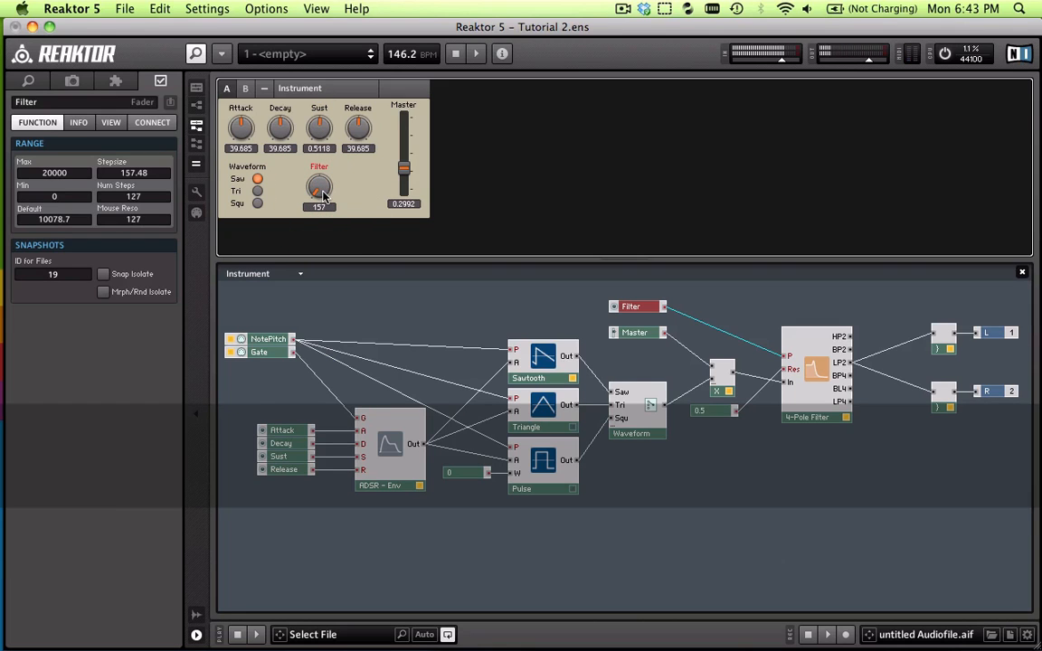
drag(318, 187, 324, 201)
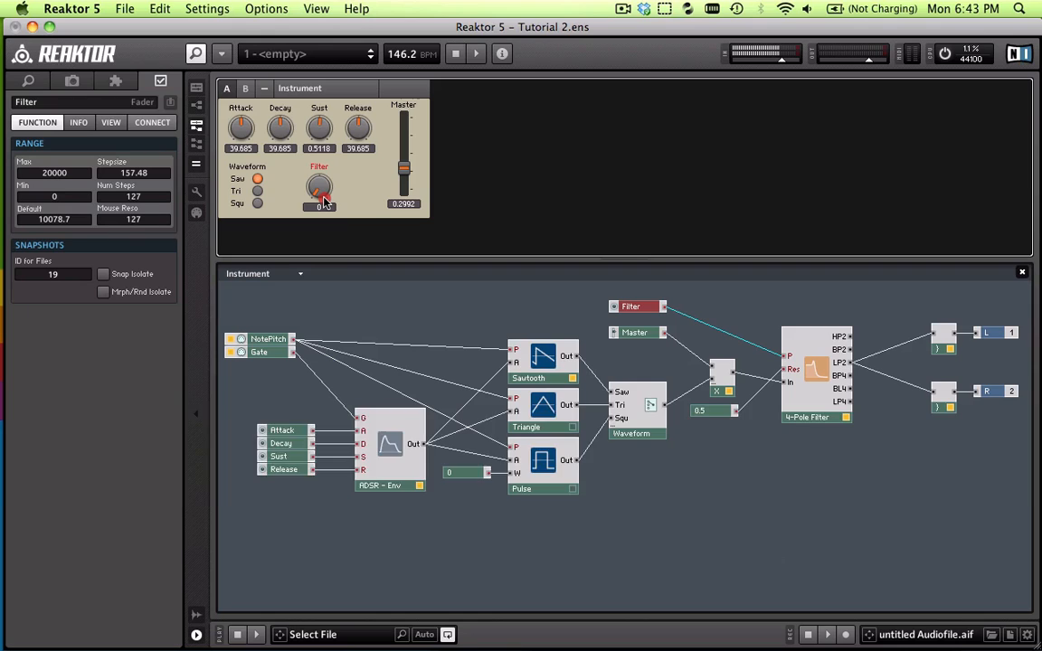
drag(318, 186, 322, 196)
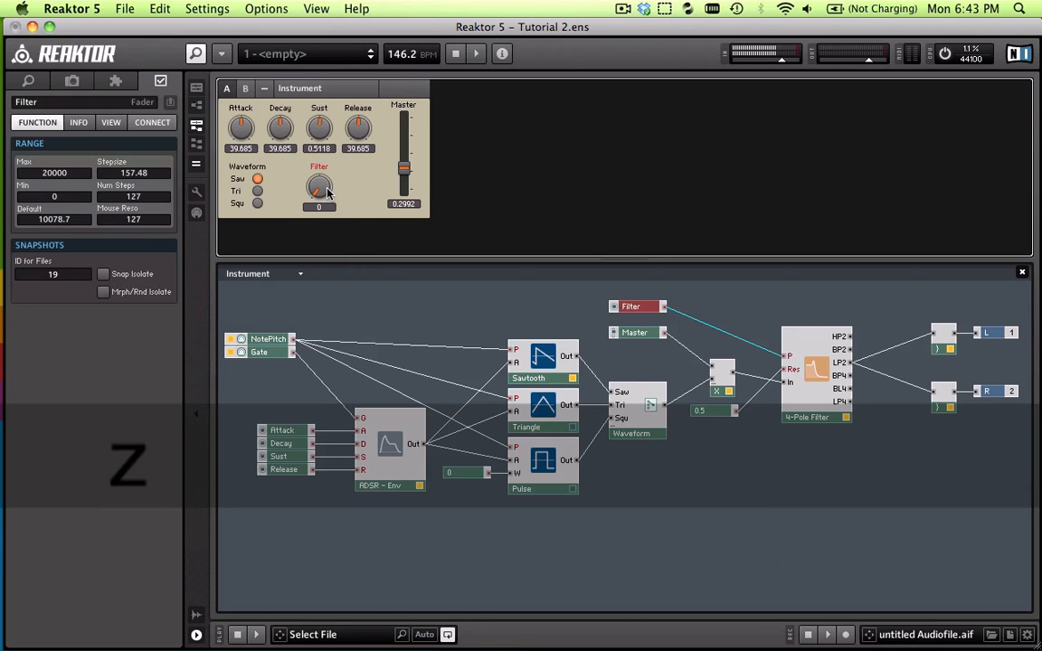
drag(319, 190, 319, 166)
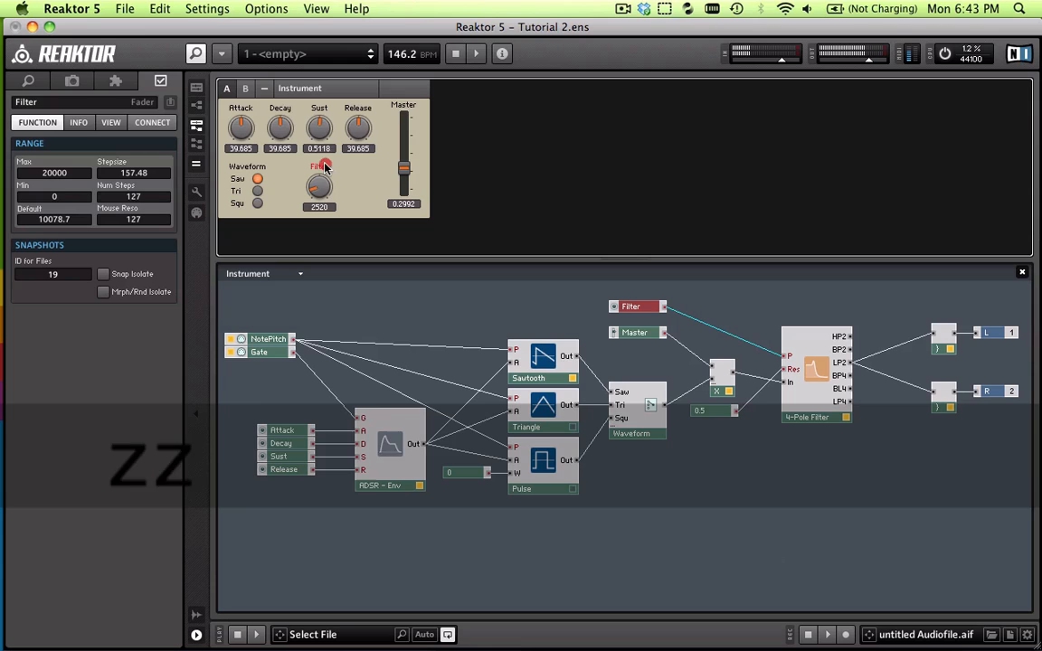
drag(318, 185, 318, 167)
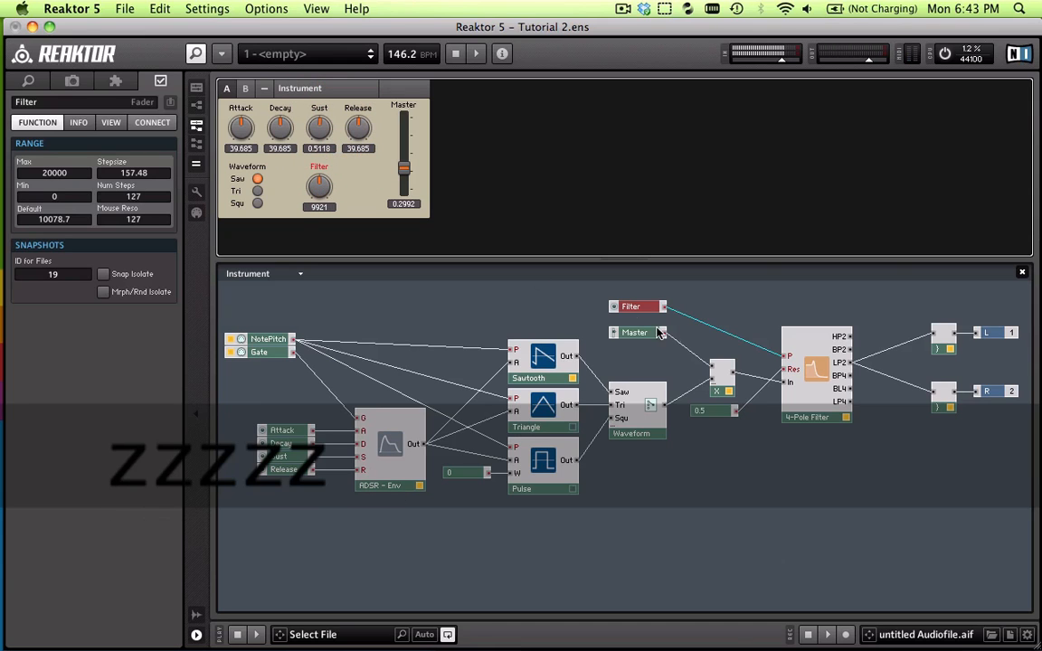
drag(318, 187, 322, 192)
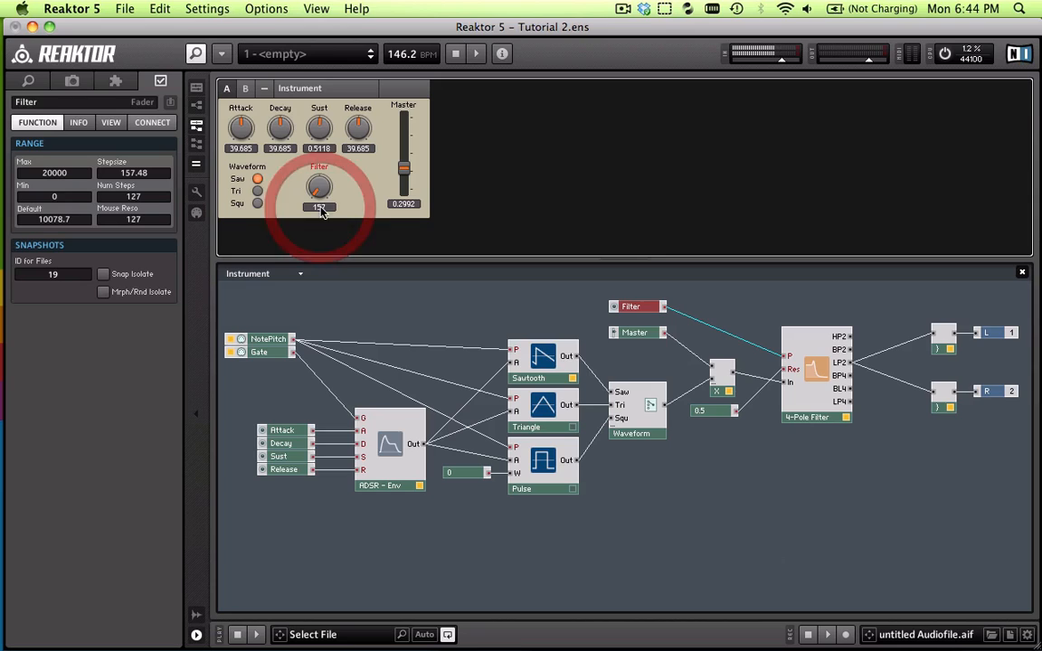
drag(319, 186, 326, 203)
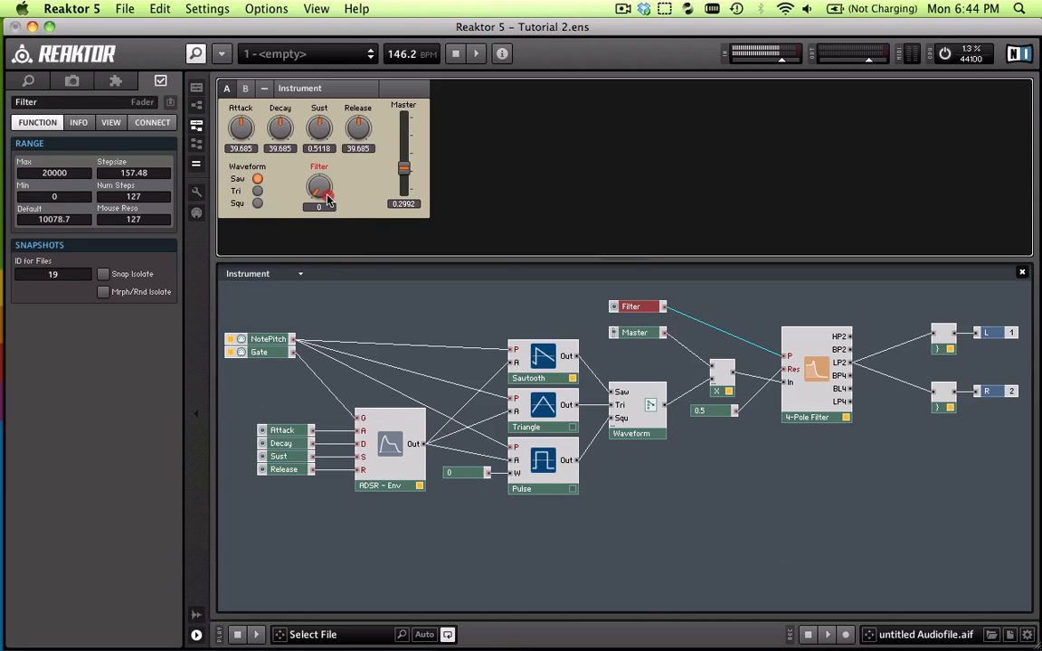
drag(318, 188, 319, 177)
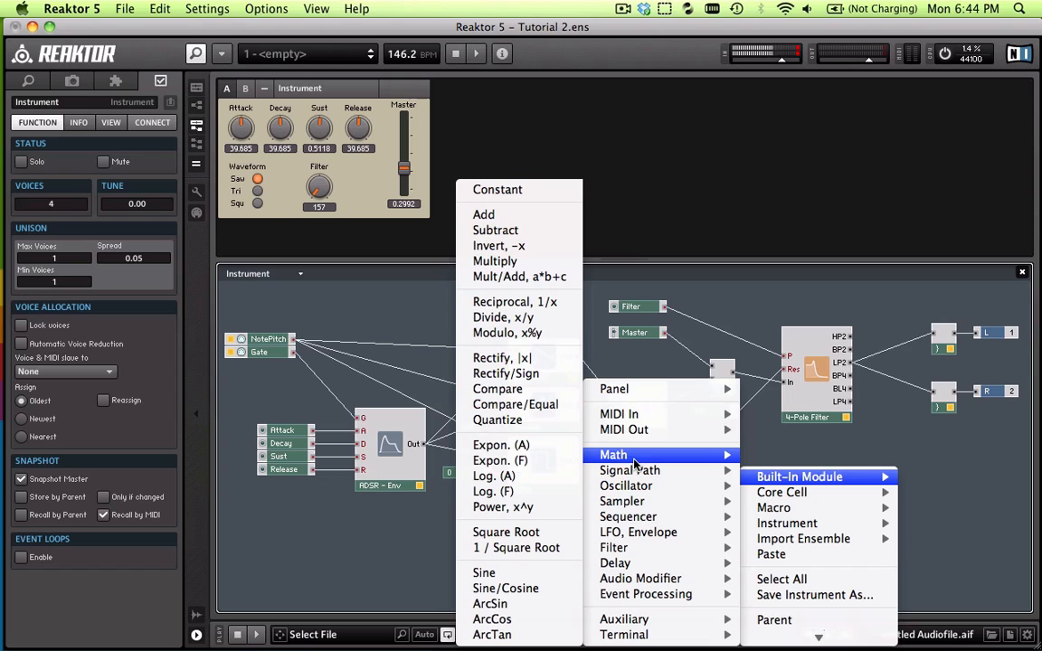
mouse_move(494, 476)
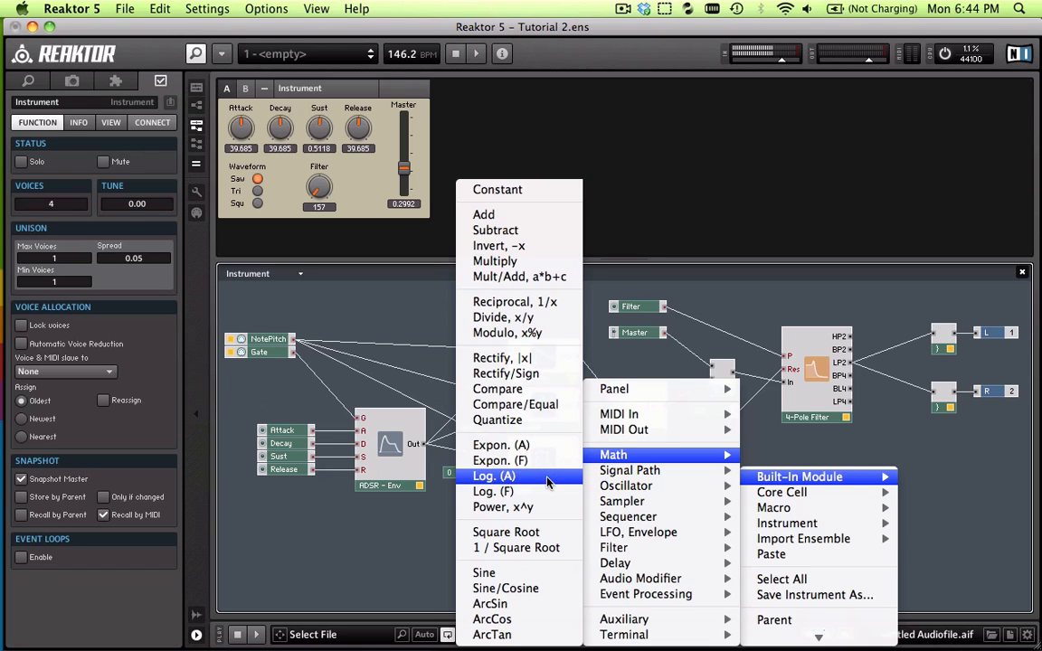
mouse_move(534, 432)
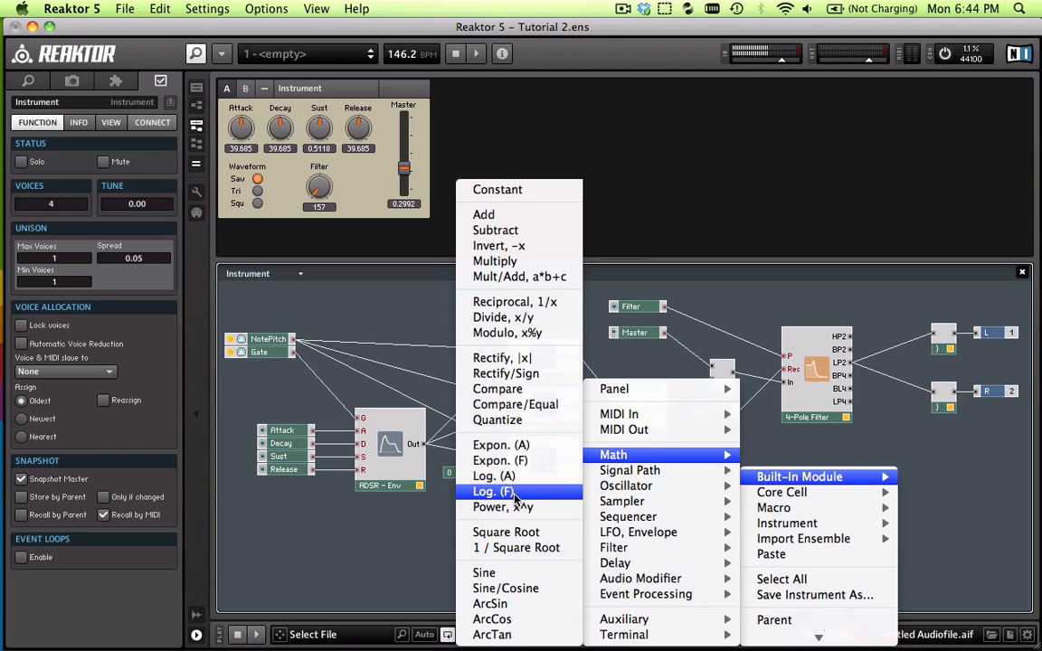
Insert a Log (F) module from Built-In Module > Math
click(493, 492)
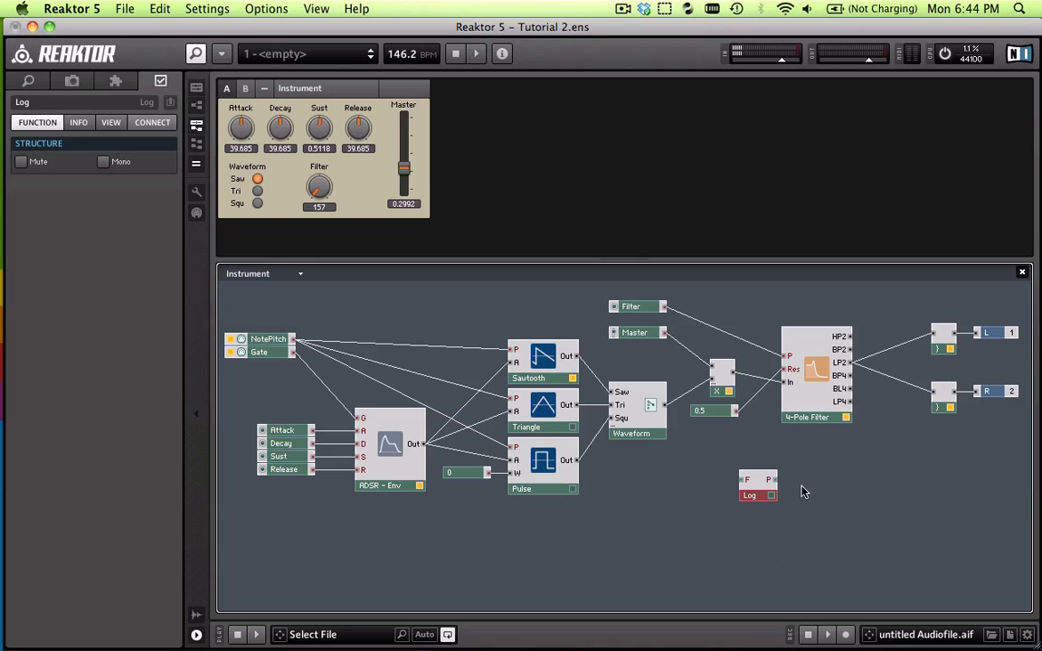
Move the Log module beside the Filter knob module and show its INFO description
drag(758, 488, 735, 311)
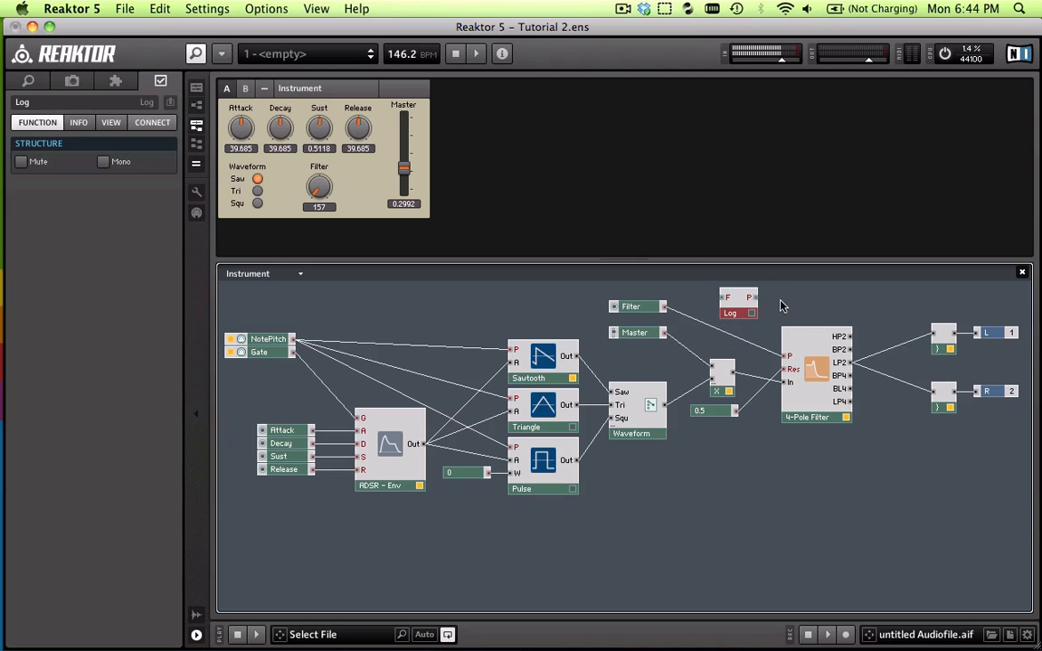
click(724, 299)
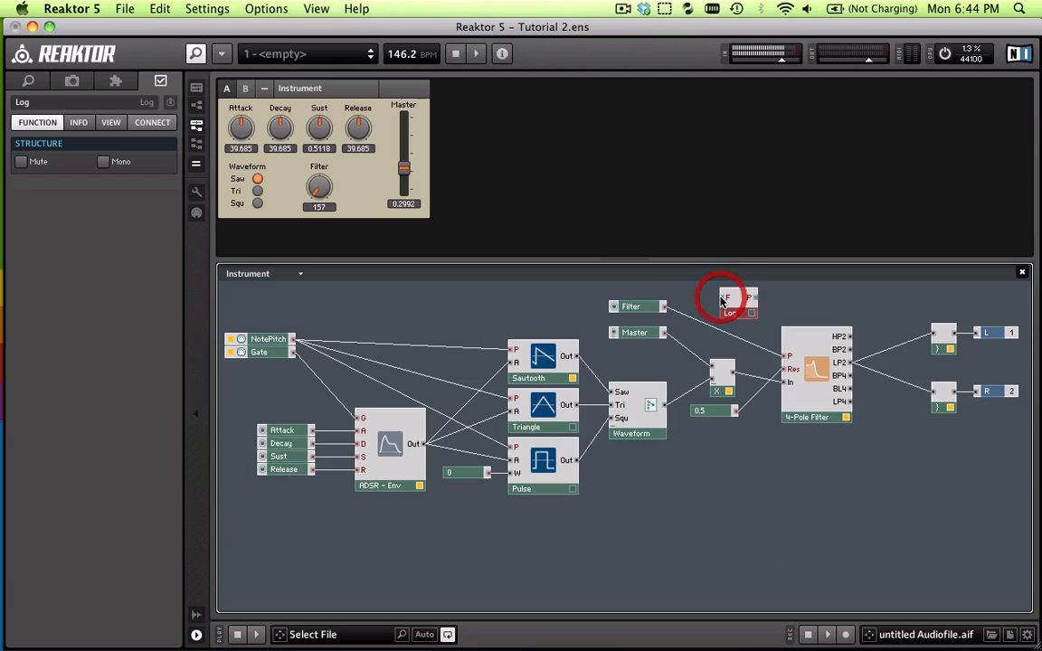
click(78, 123)
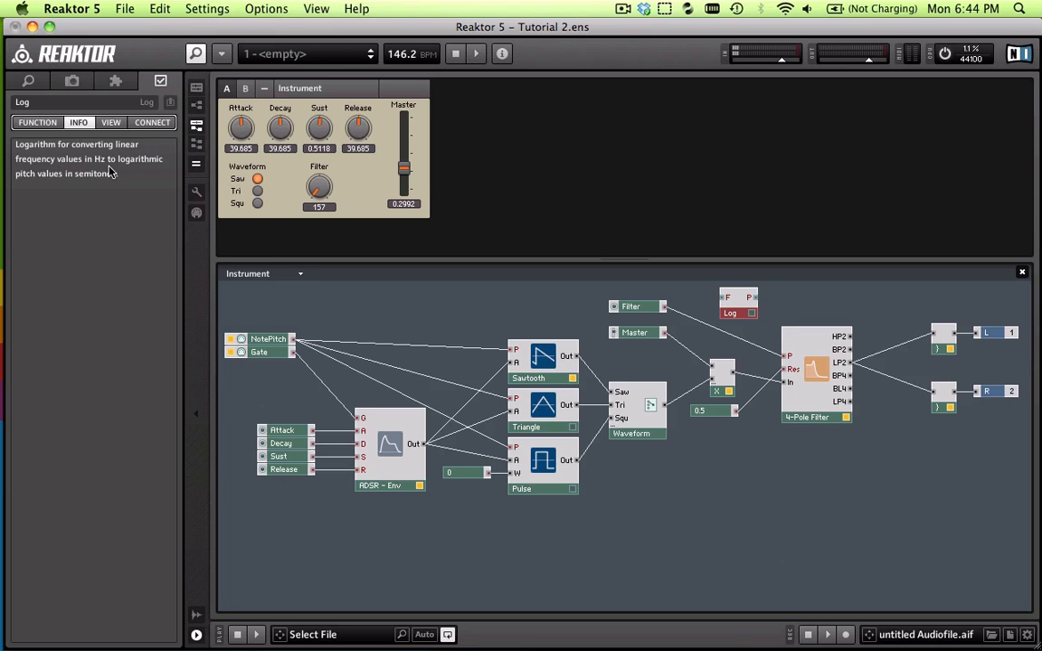
mouse_move(109, 181)
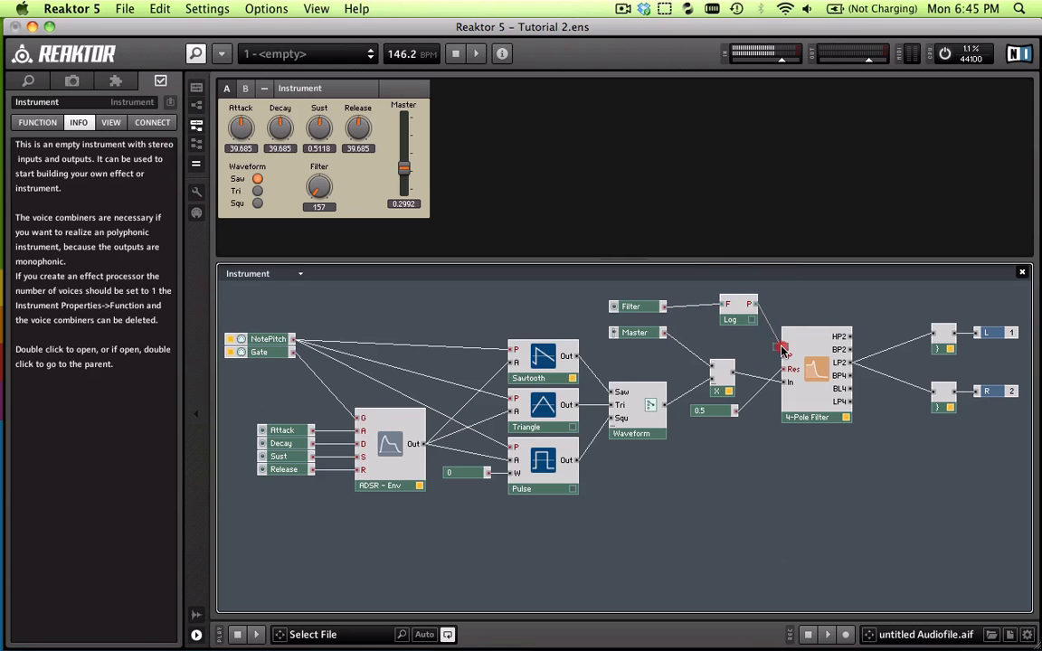
Wire the Log (F) module's output into the 4-Pole Filter's cutoff input
click(731, 322)
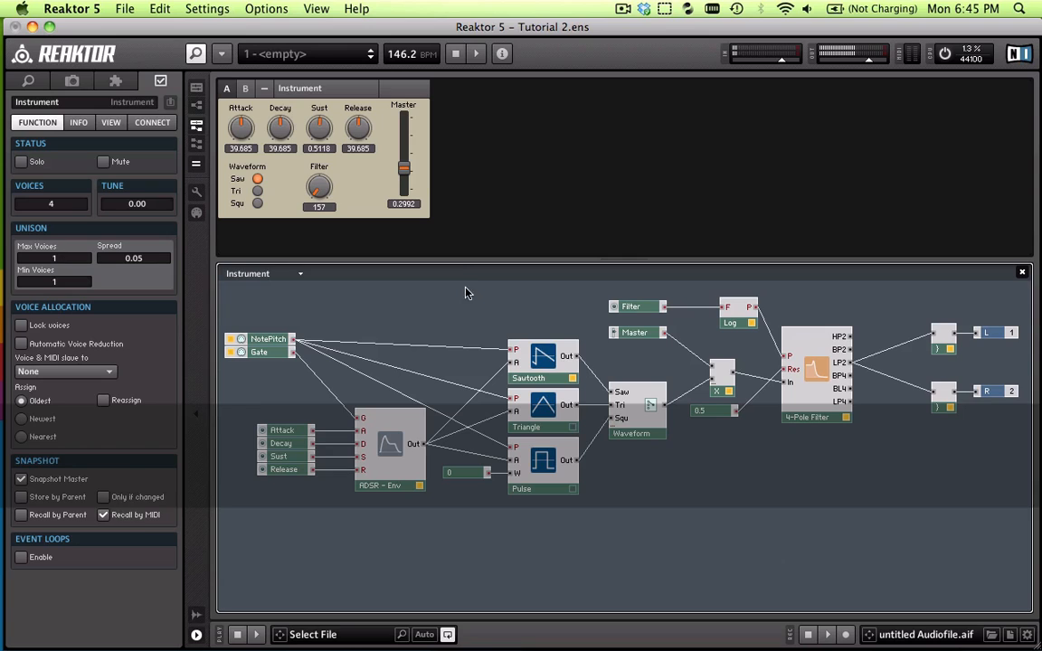
Sweep the Filter cutoff knob down to zero and back up, settling around 2370
click(318, 186)
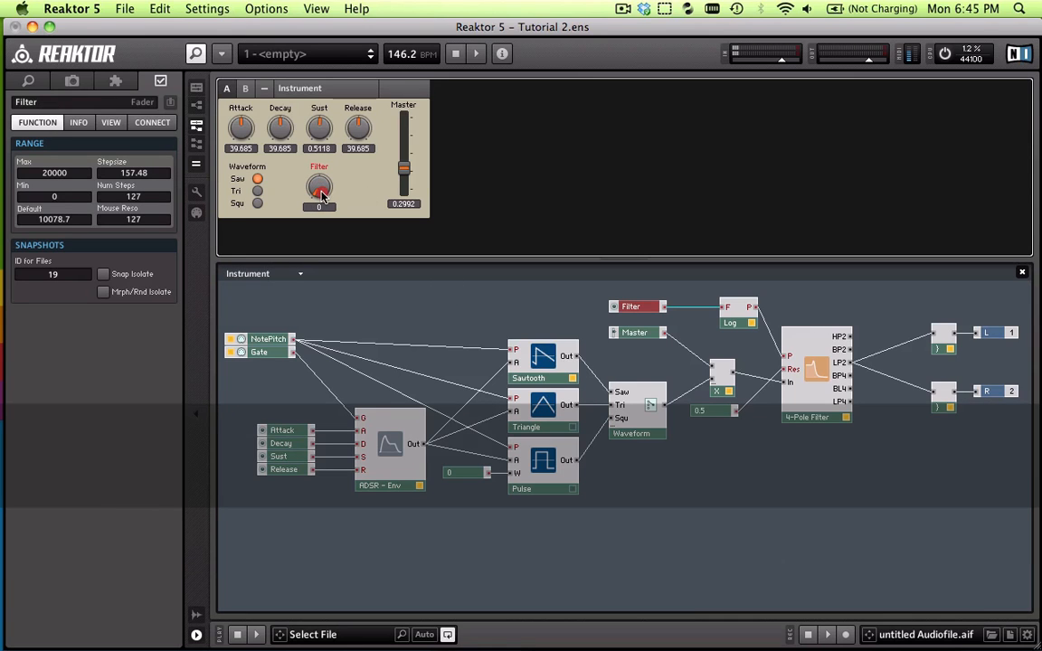
drag(318, 190, 319, 181)
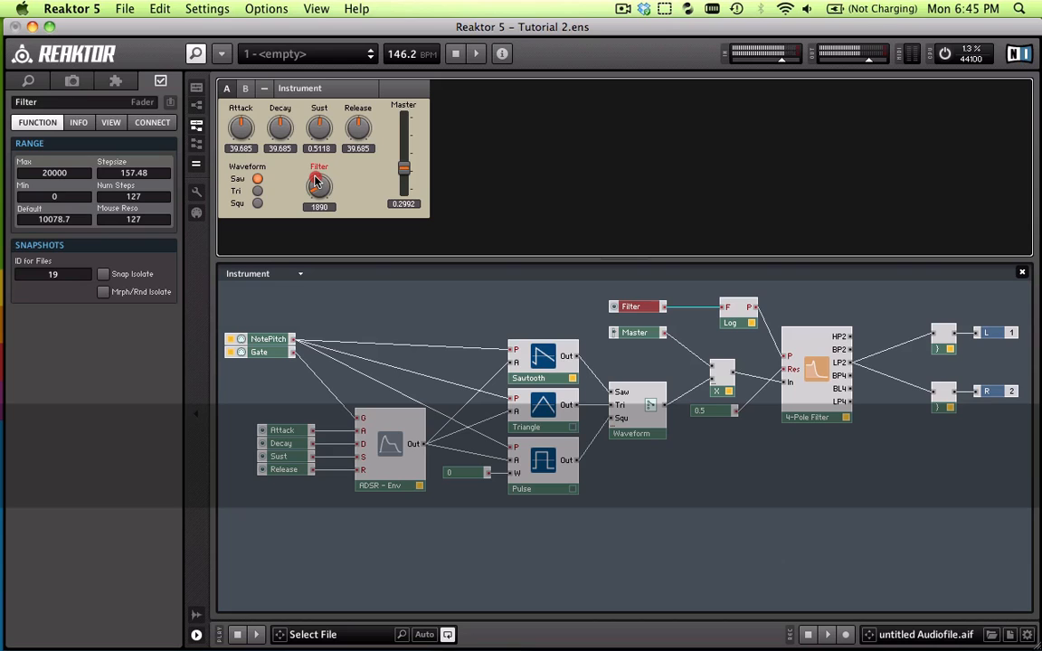
drag(319, 185, 319, 148)
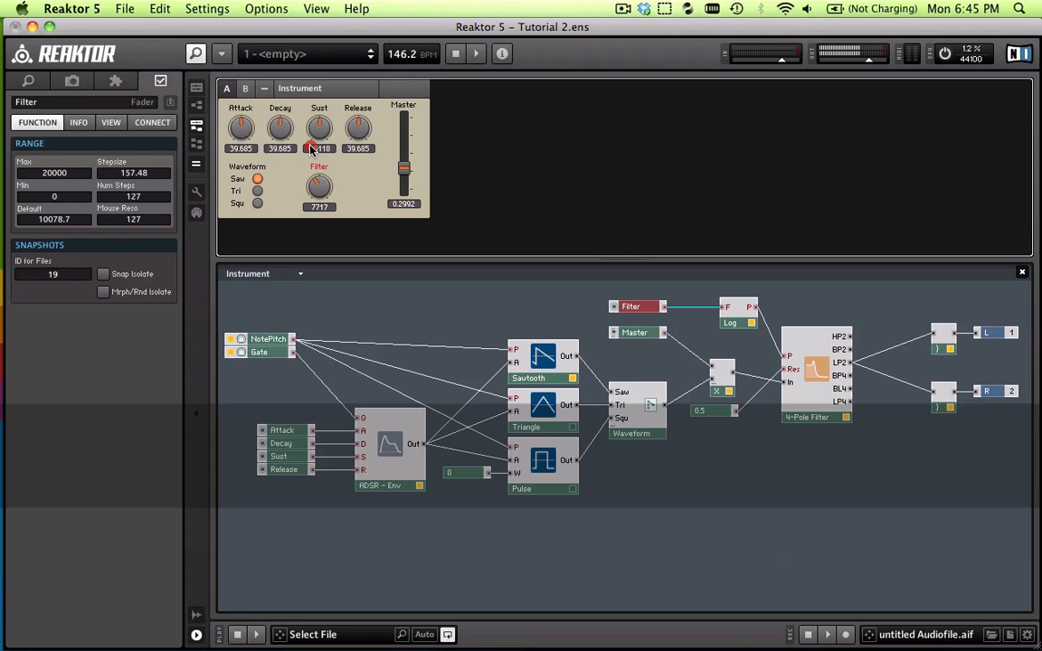
drag(319, 184, 318, 195)
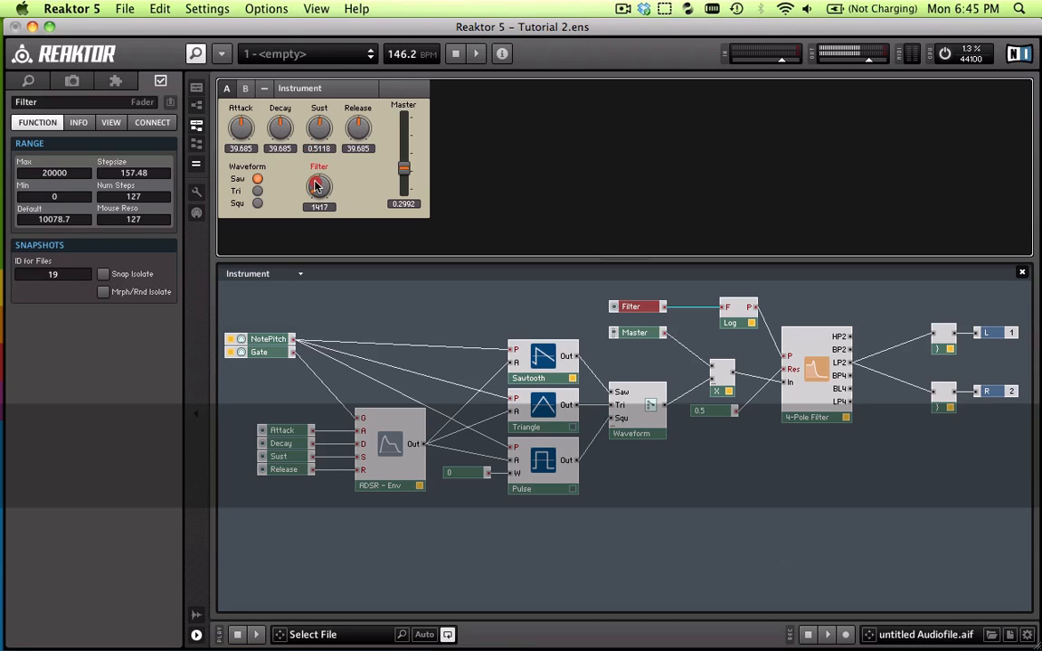
drag(319, 184, 318, 177)
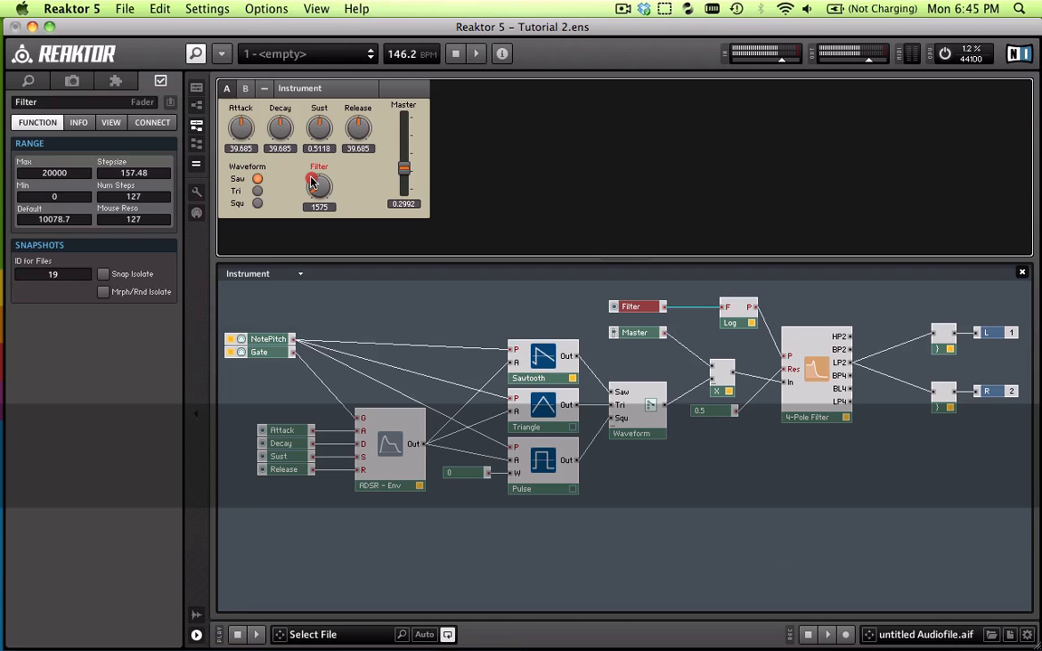
drag(319, 185, 318, 178)
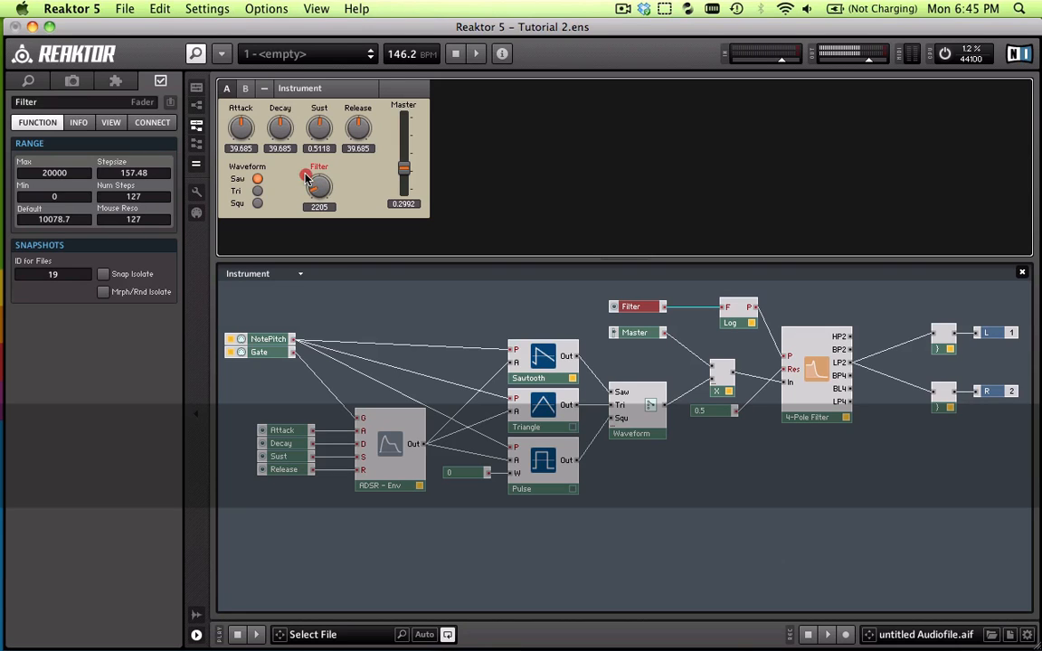
drag(318, 185, 319, 196)
text(10)
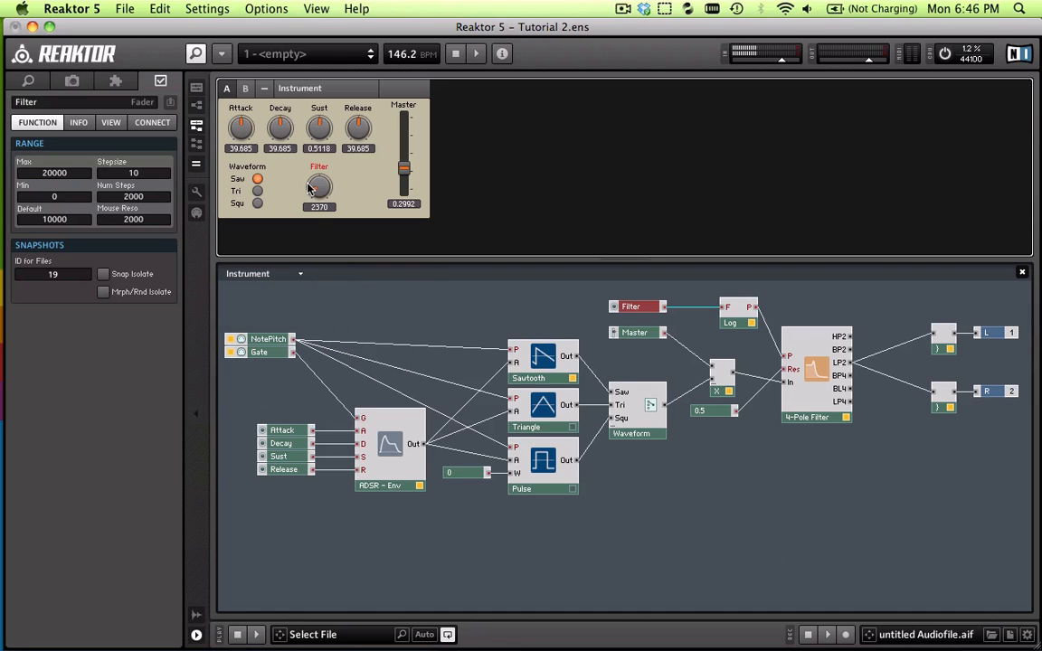
Sweep the Filter knob from low to high with the finer steps, releasing near 7230
drag(319, 187, 322, 185)
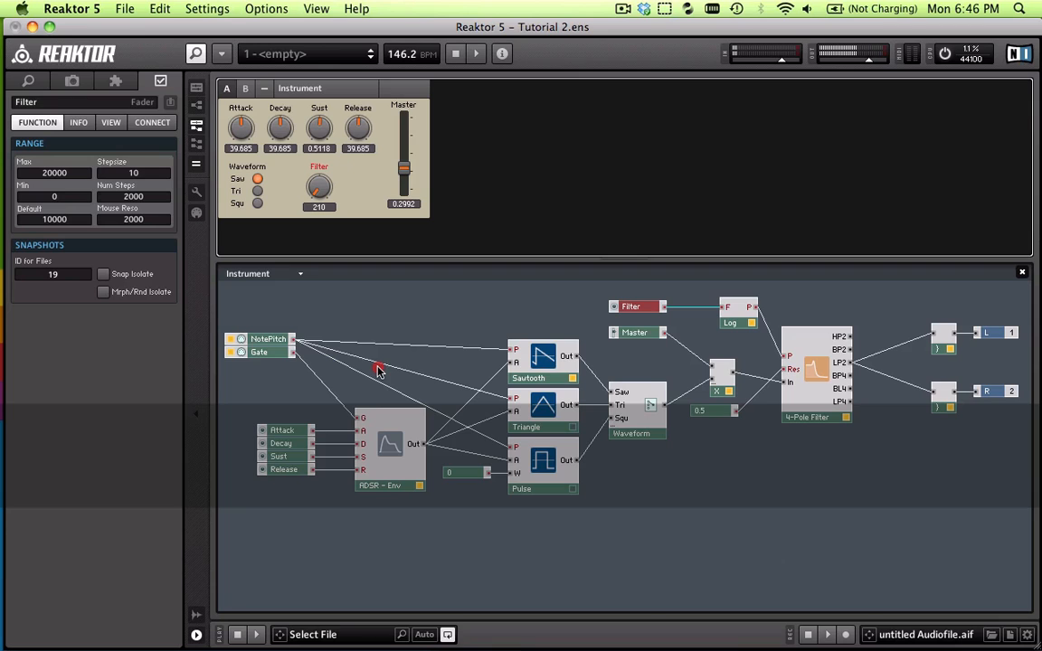
drag(318, 187, 324, 180)
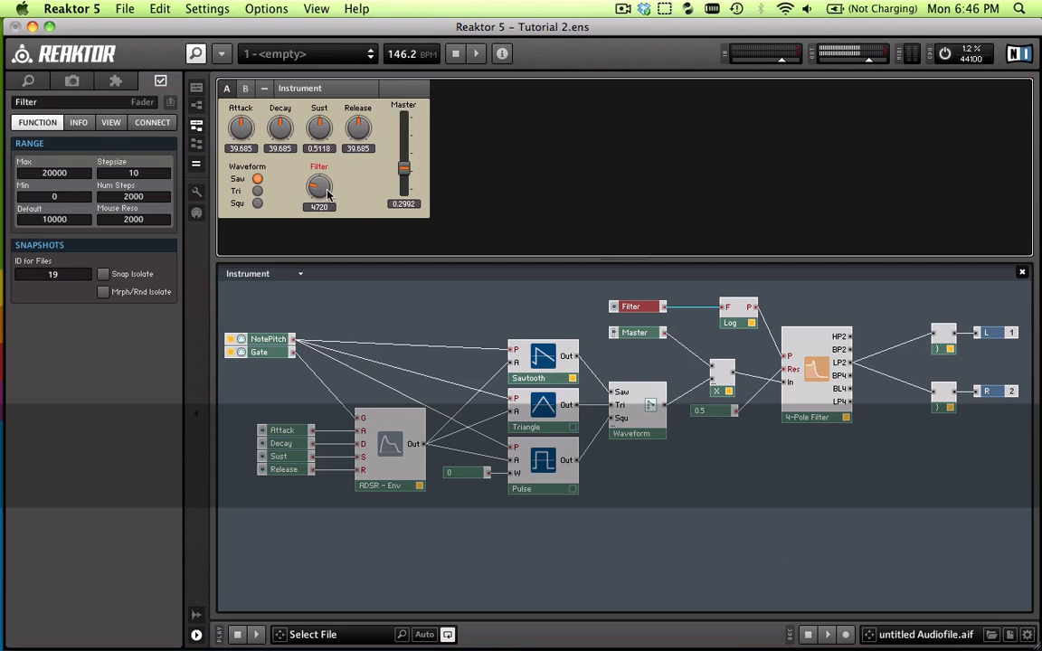
drag(319, 186, 318, 181)
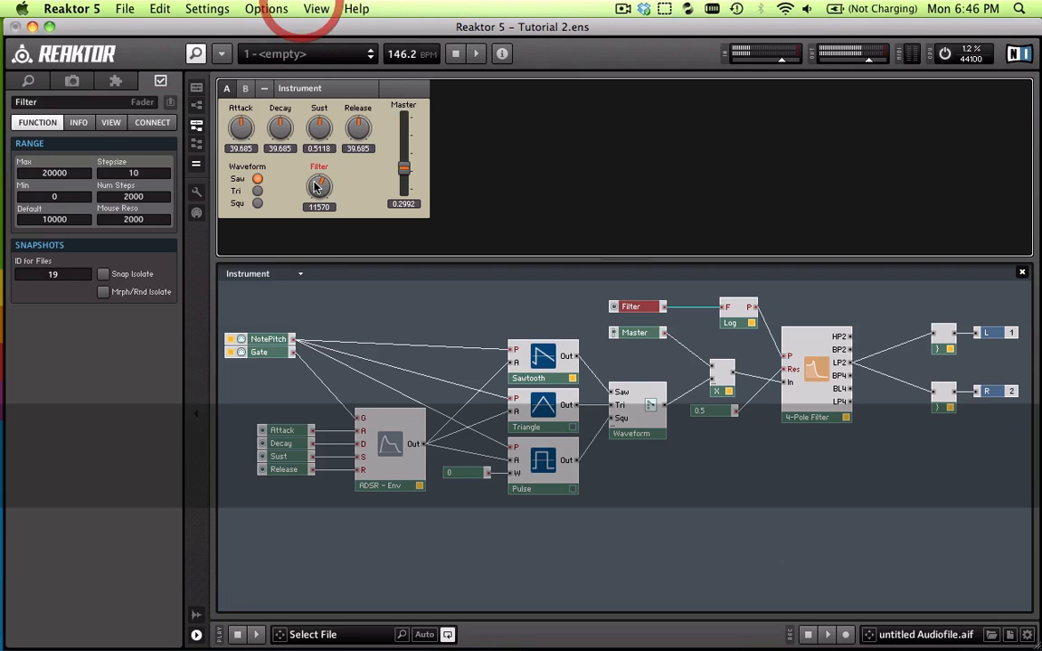
drag(318, 187, 319, 197)
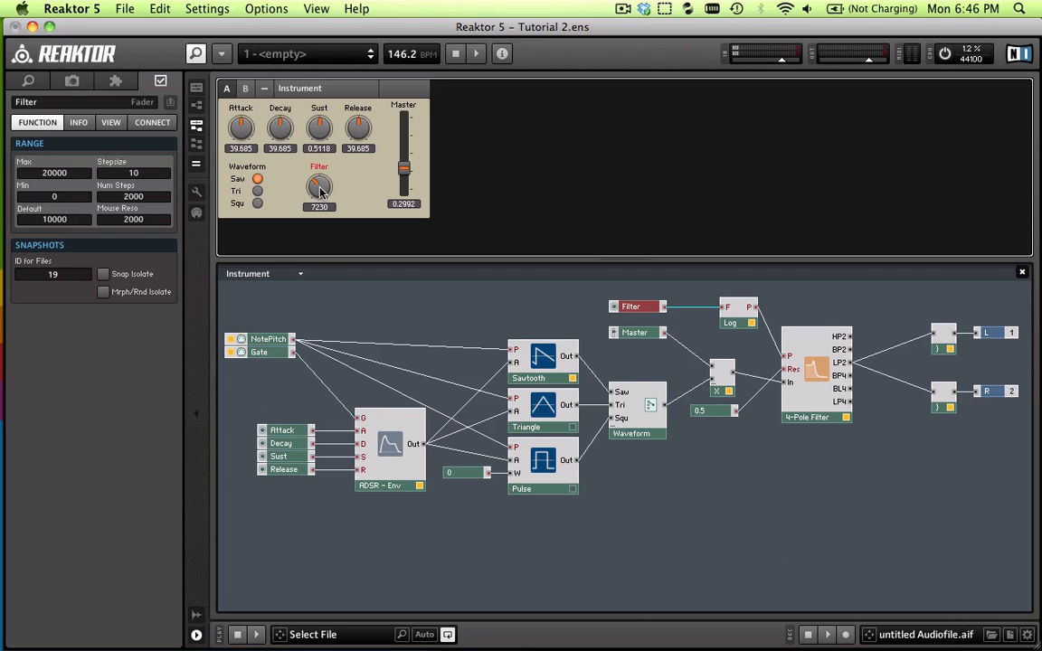
Reset the Filter knob to its default value via its context menu's Set to Default
right_click(318, 185)
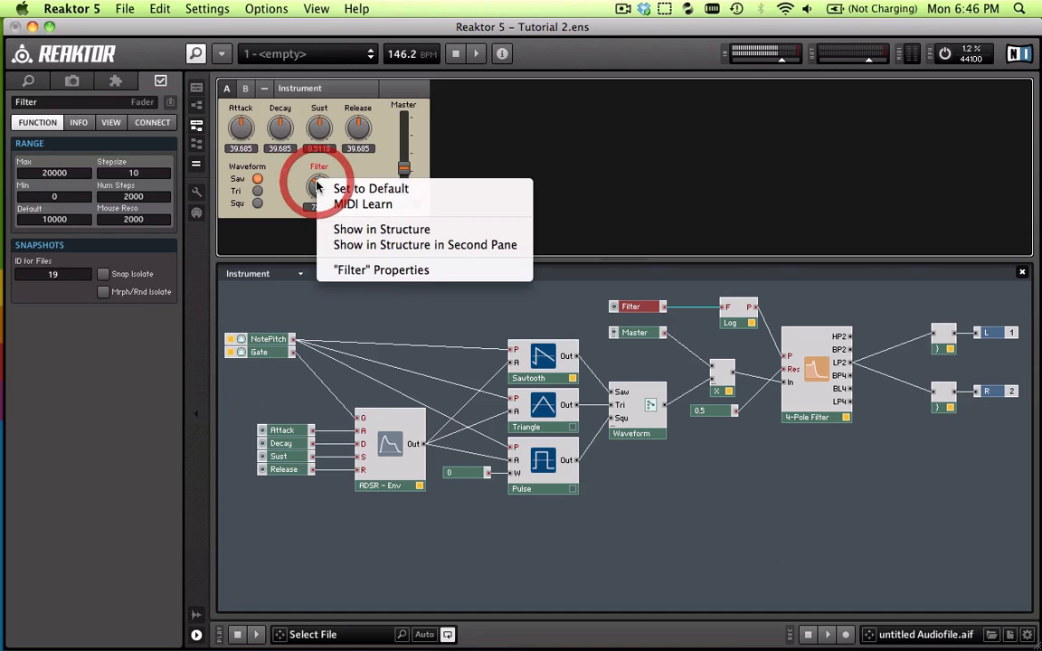
click(369, 189)
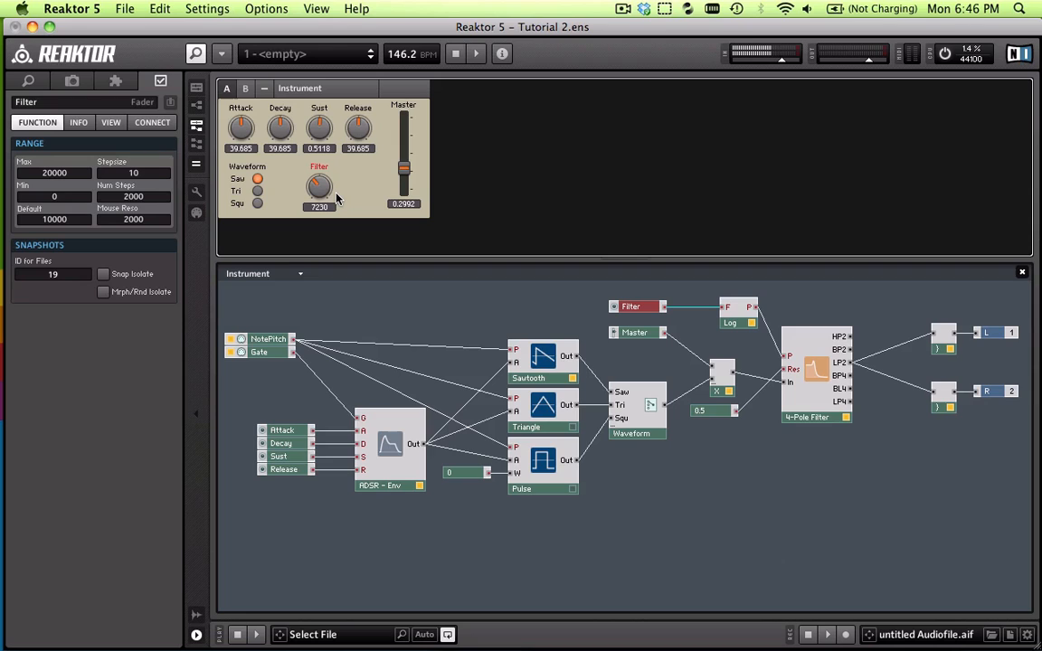
mouse_move(355, 203)
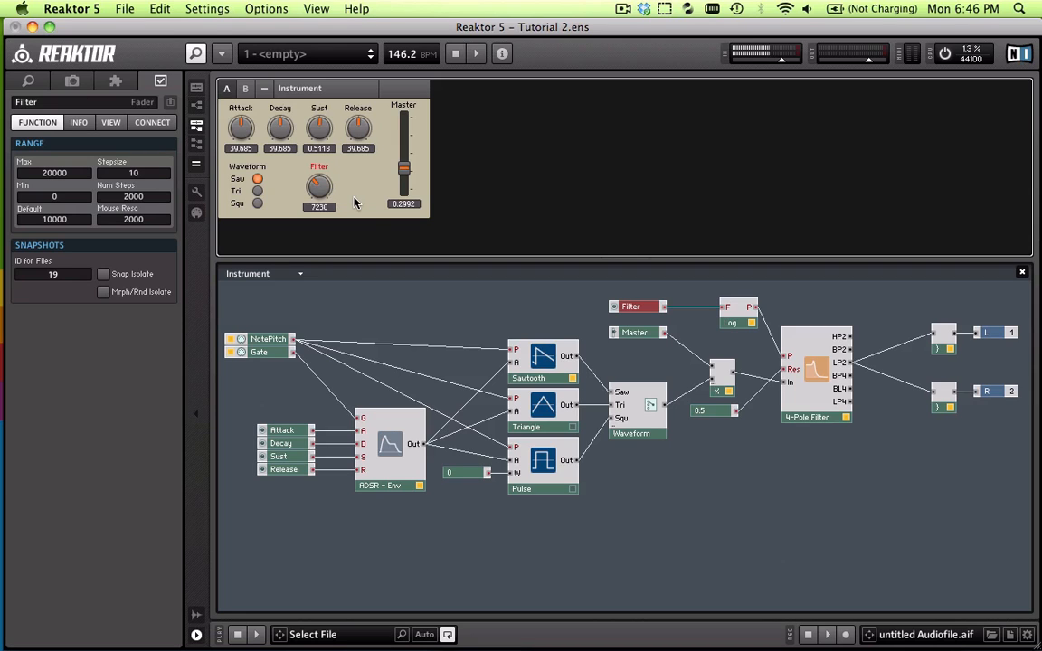
right_click(318, 184)
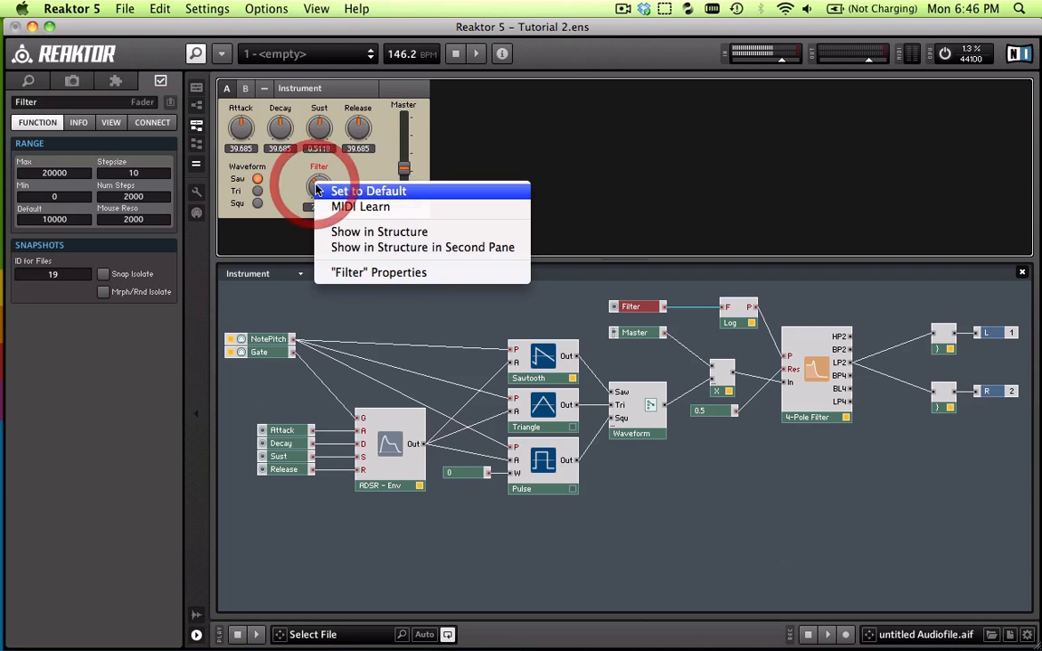
click(367, 192)
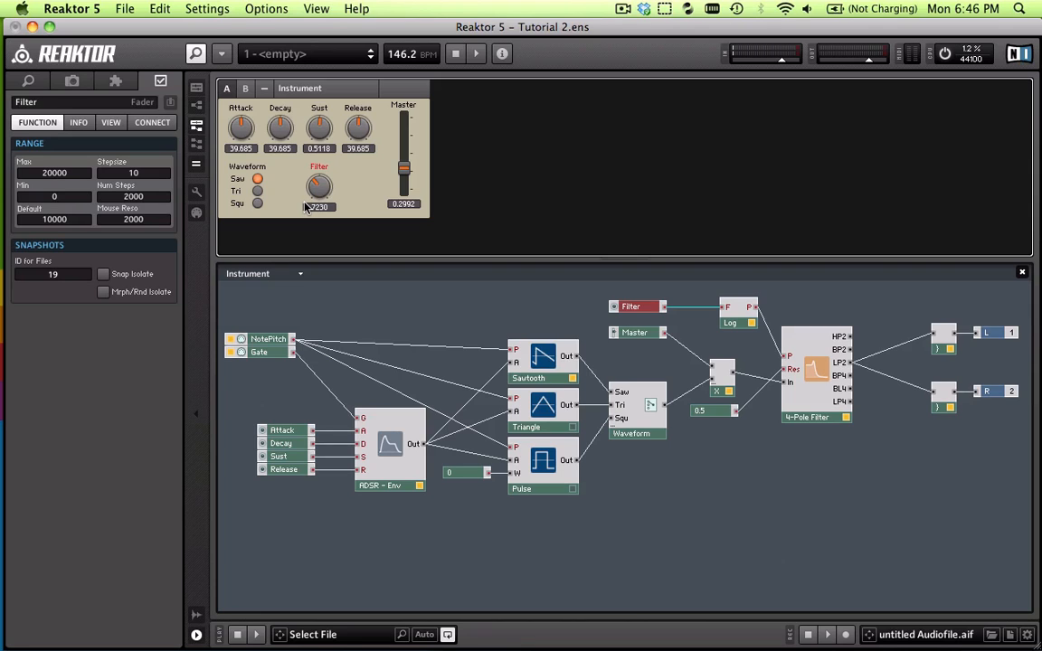
Nudge the Filter cutoff upward in small steps from about 1500 to roughly 1660
drag(318, 187, 318, 181)
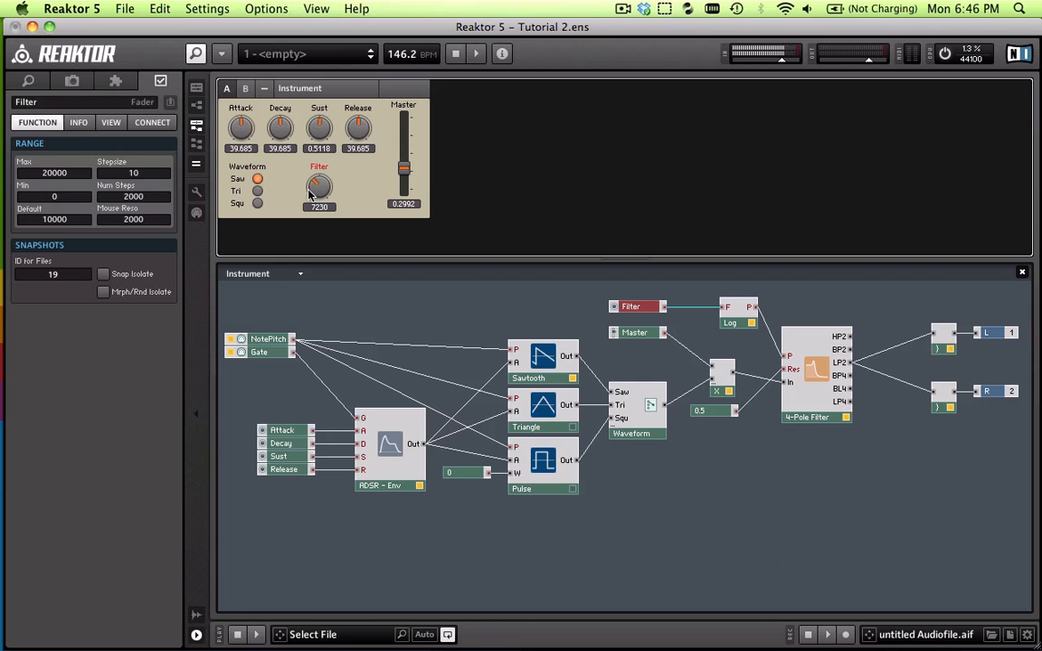
drag(319, 185, 319, 196)
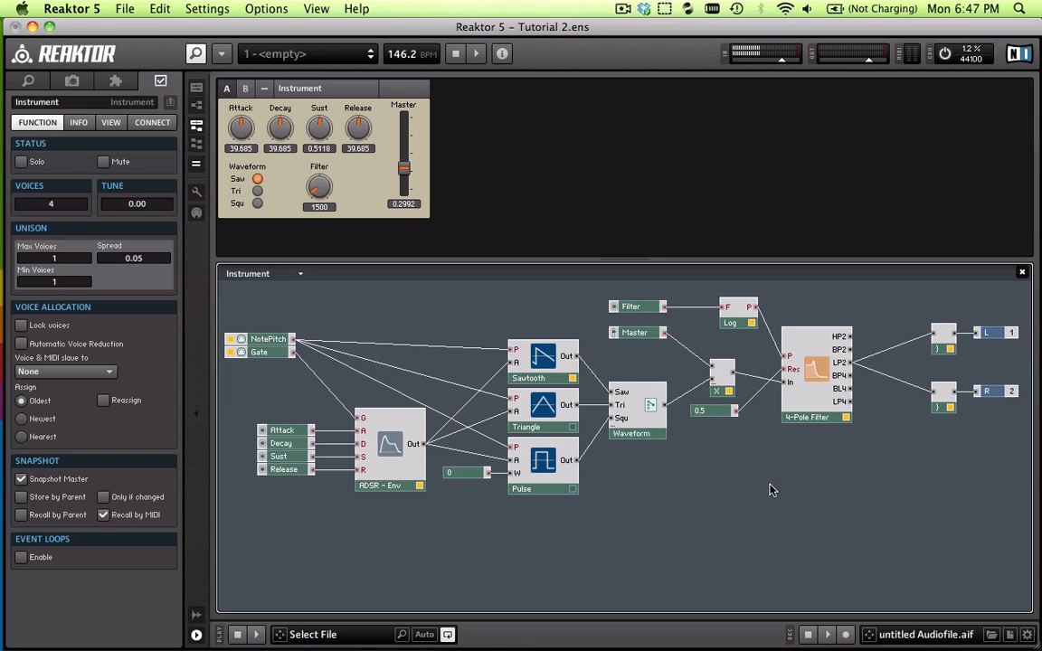
click(318, 187)
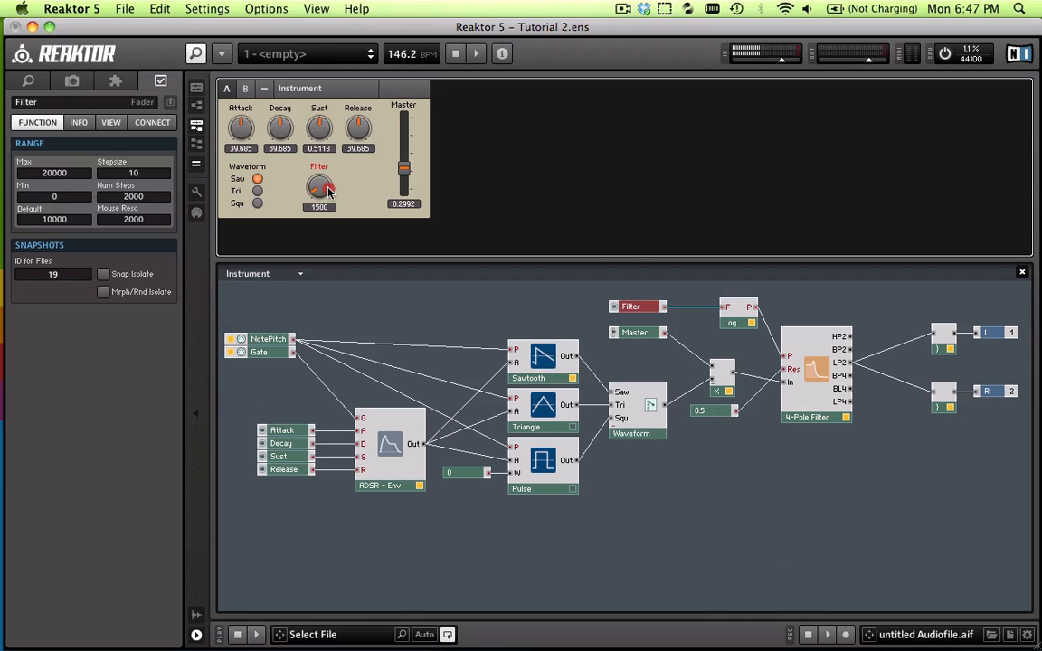
drag(318, 186, 319, 180)
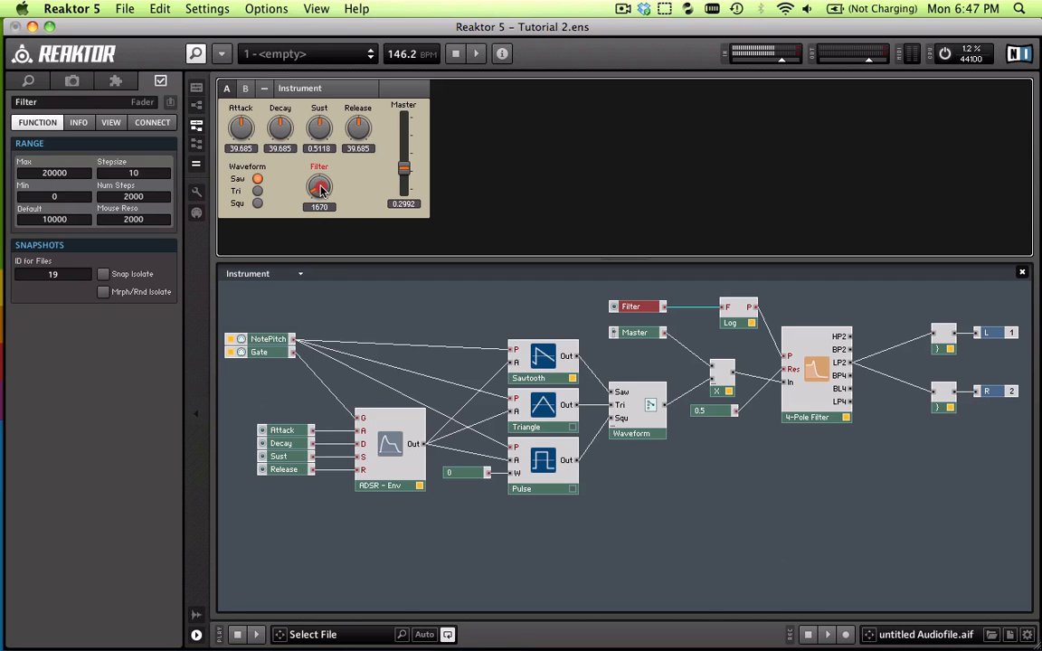
drag(318, 186, 322, 192)
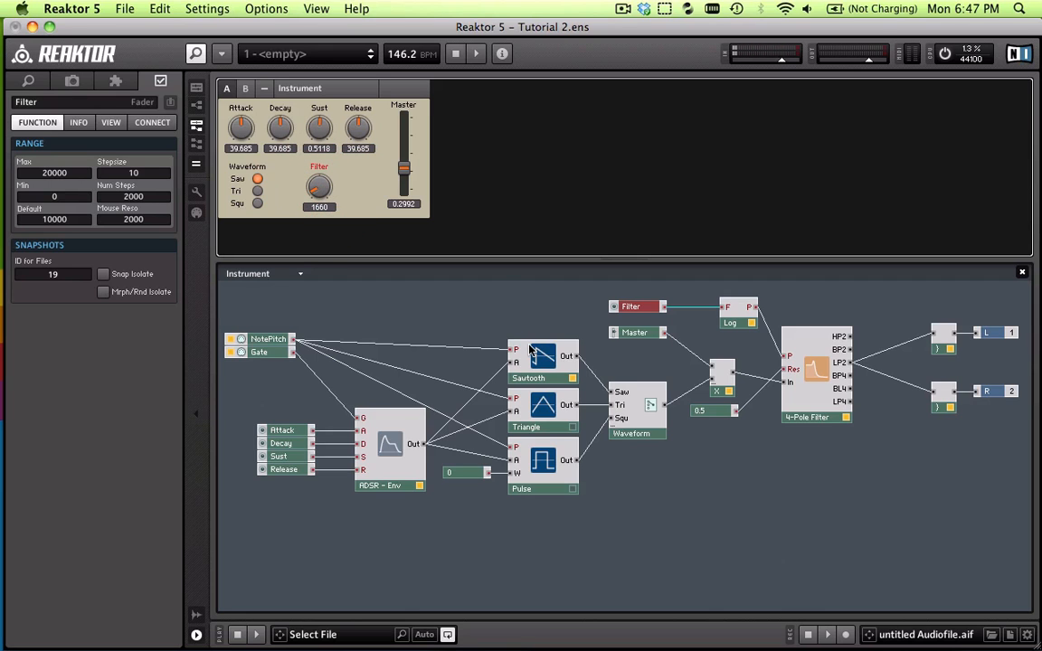